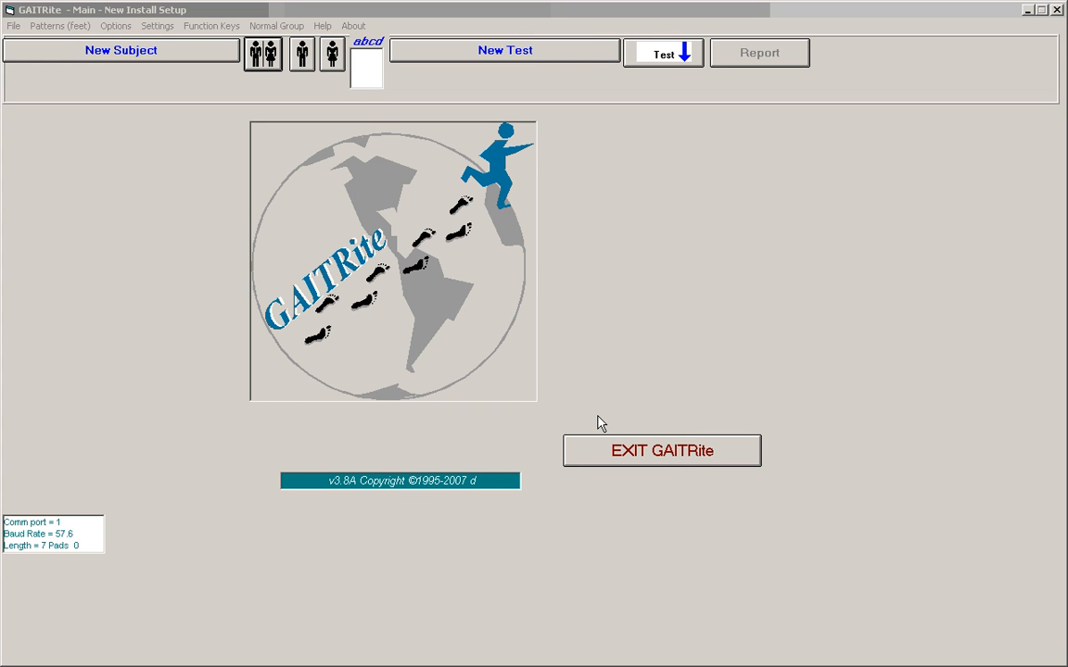
pyautogui.moveTo(343, 181)
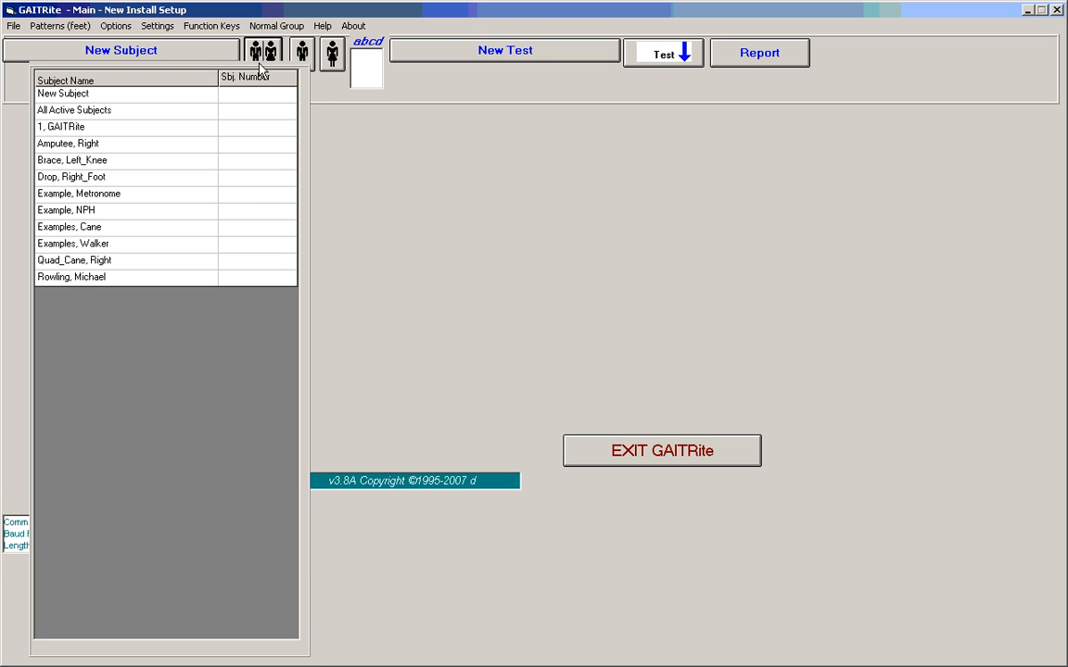
# Step: Make "1. GAITRite" the active subject from the subject list
pyautogui.click(61, 126)
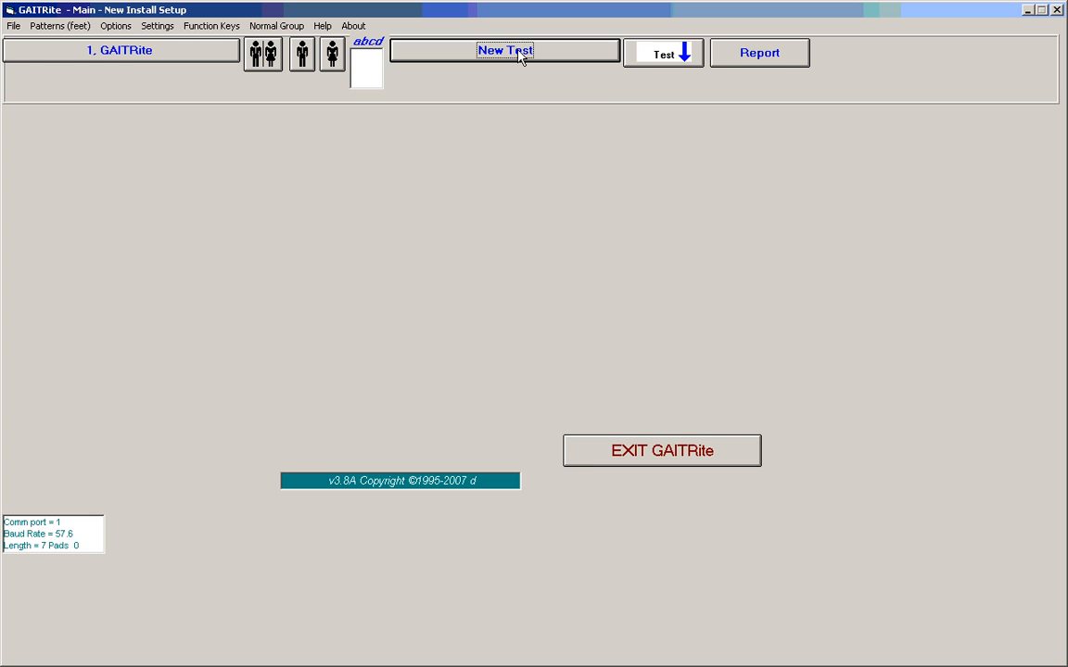
# Step: Start a new test, import the left toe.wlk walk file and confirm its capture date
pyautogui.click(504, 50)
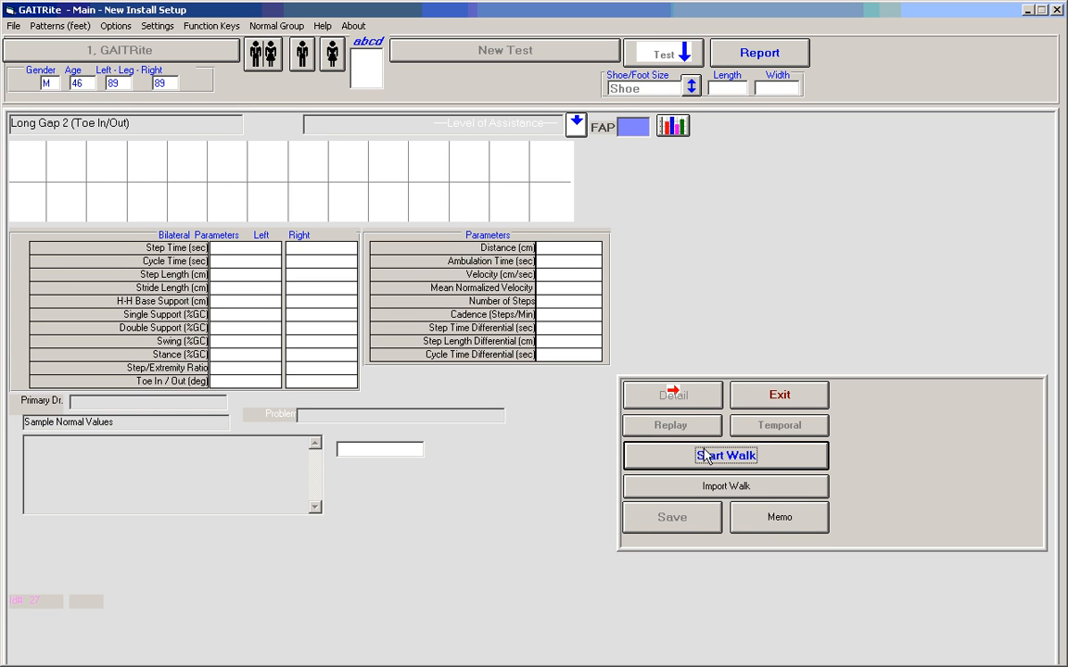
pyautogui.moveTo(725, 497)
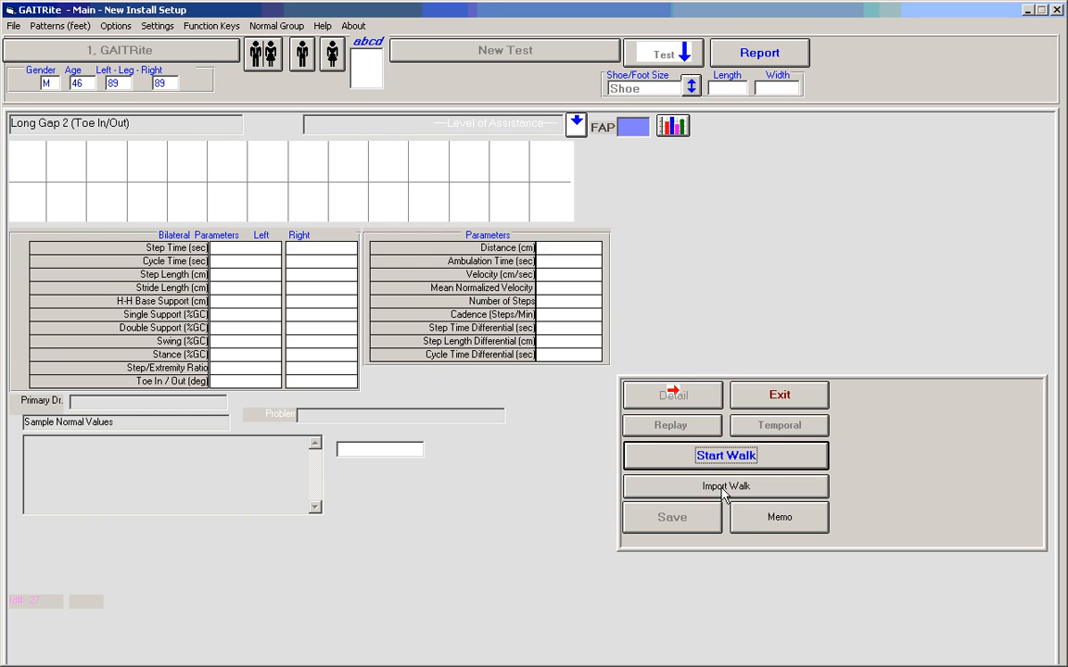
pyautogui.click(727, 486)
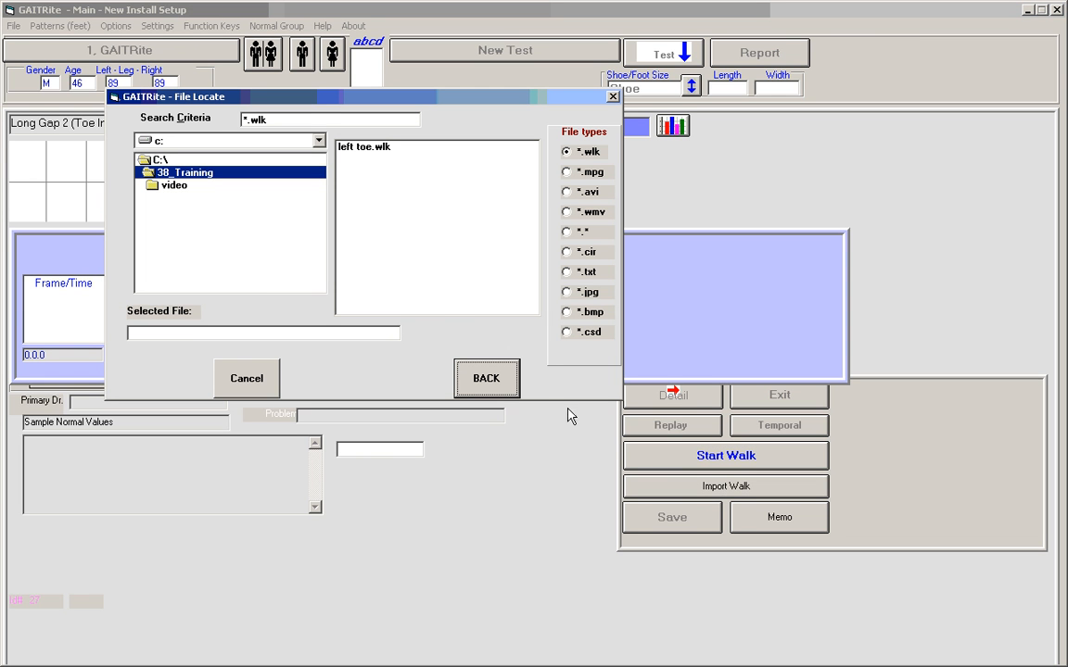
pyautogui.click(363, 147)
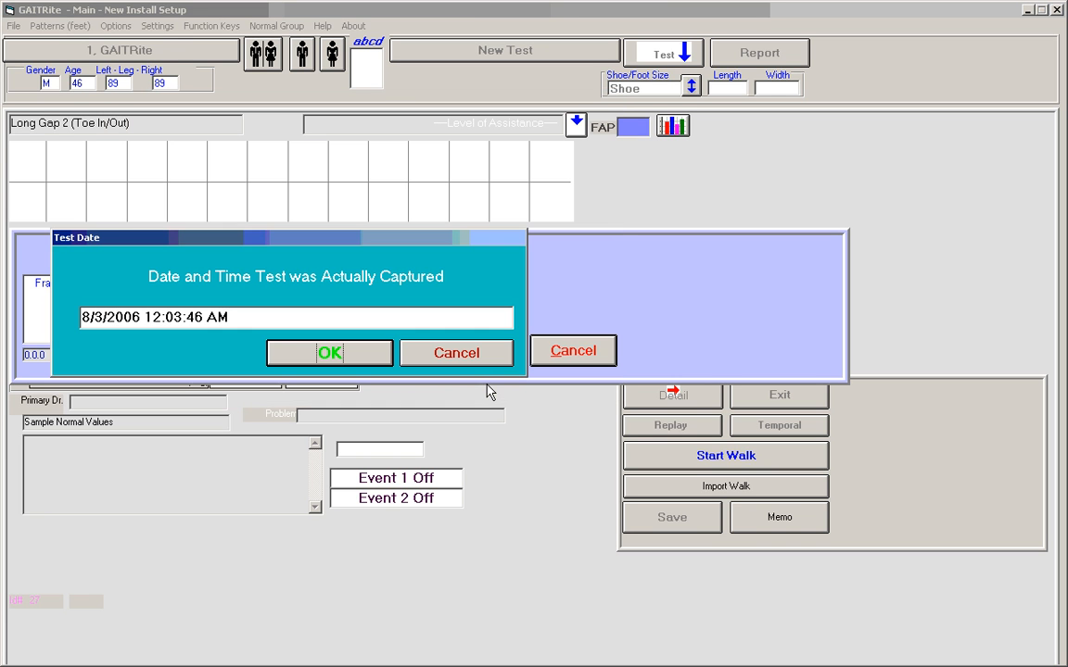
pyautogui.moveTo(226, 361)
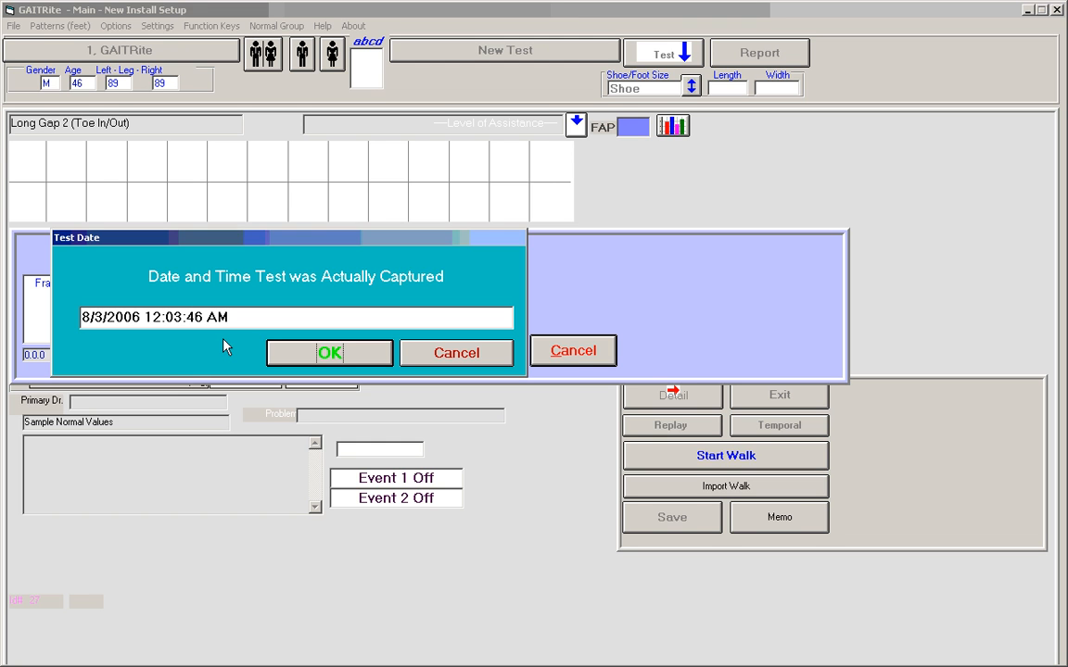
pyautogui.click(330, 352)
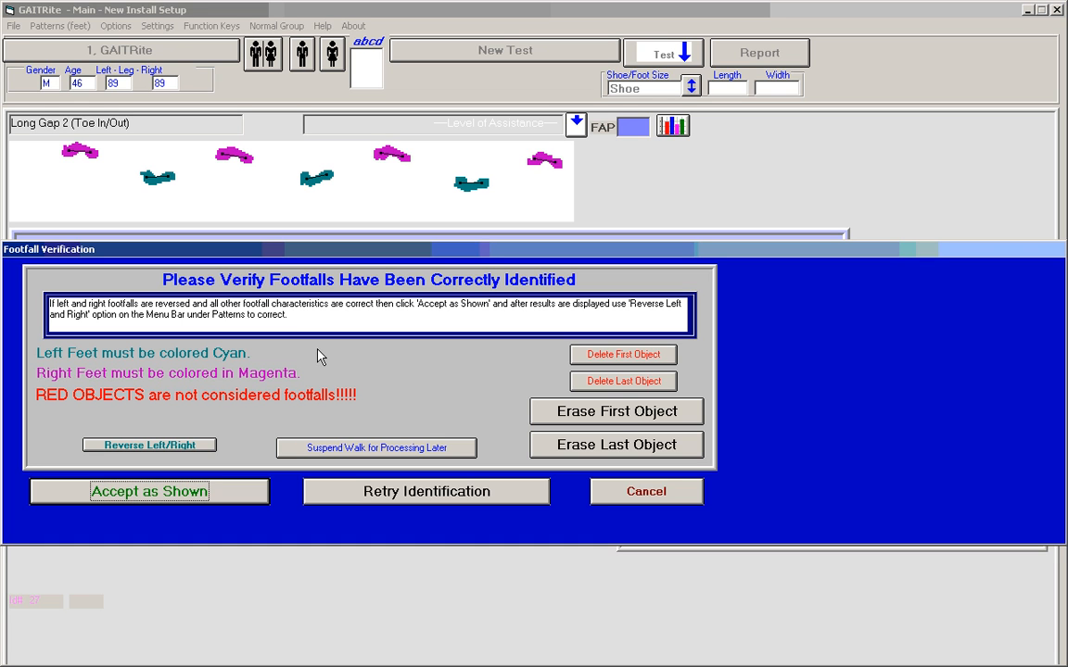
pyautogui.moveTo(304, 269)
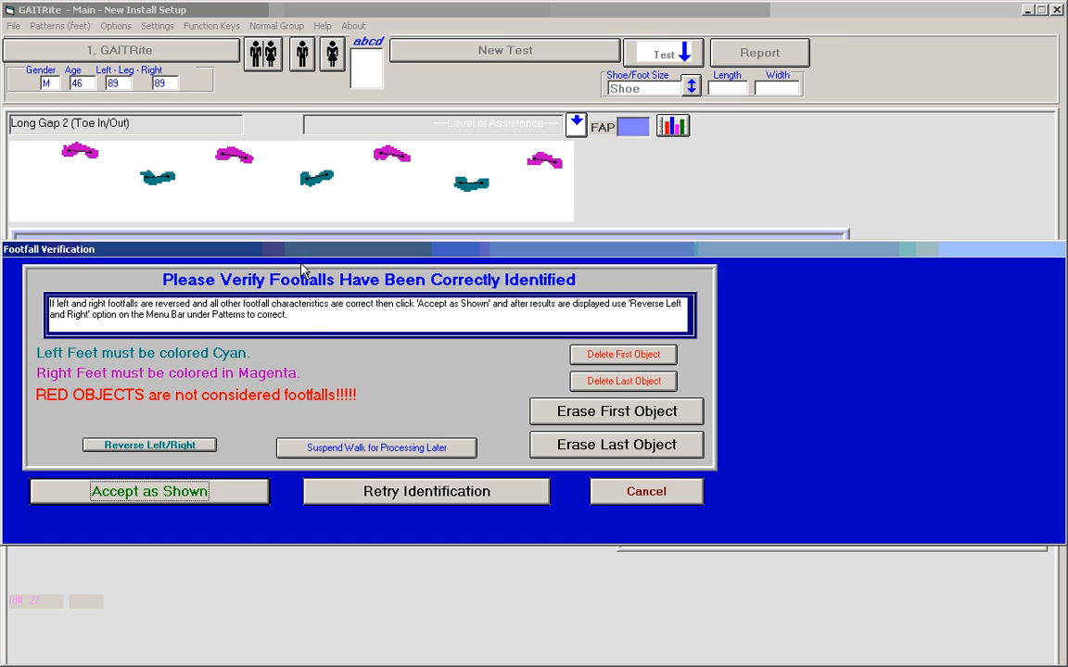
pyautogui.moveTo(300, 185)
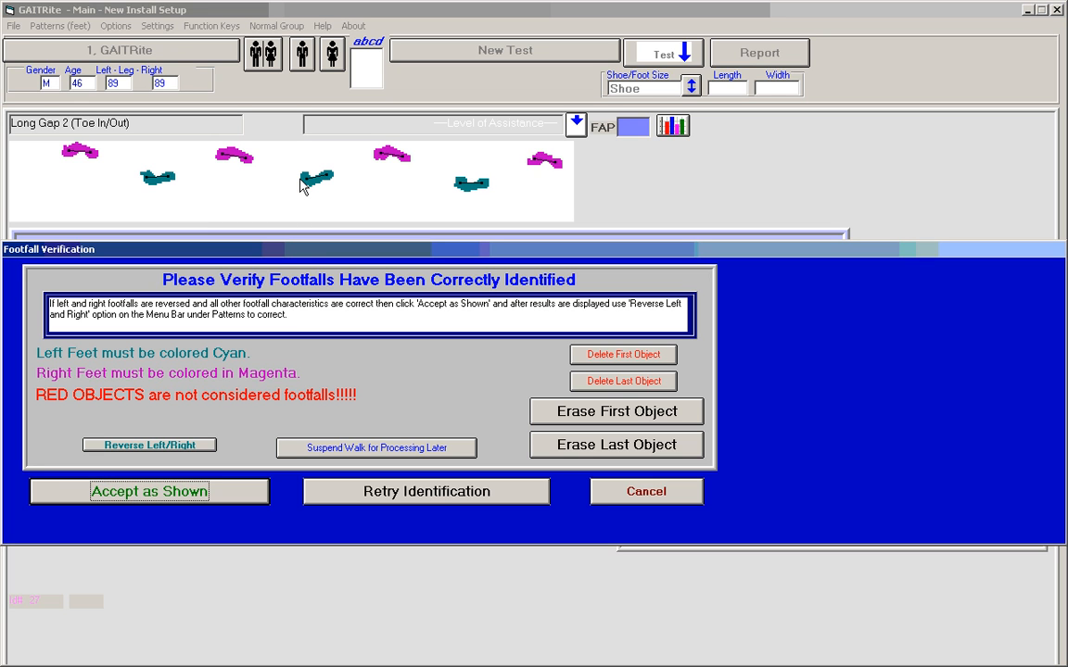
pyautogui.moveTo(145, 189)
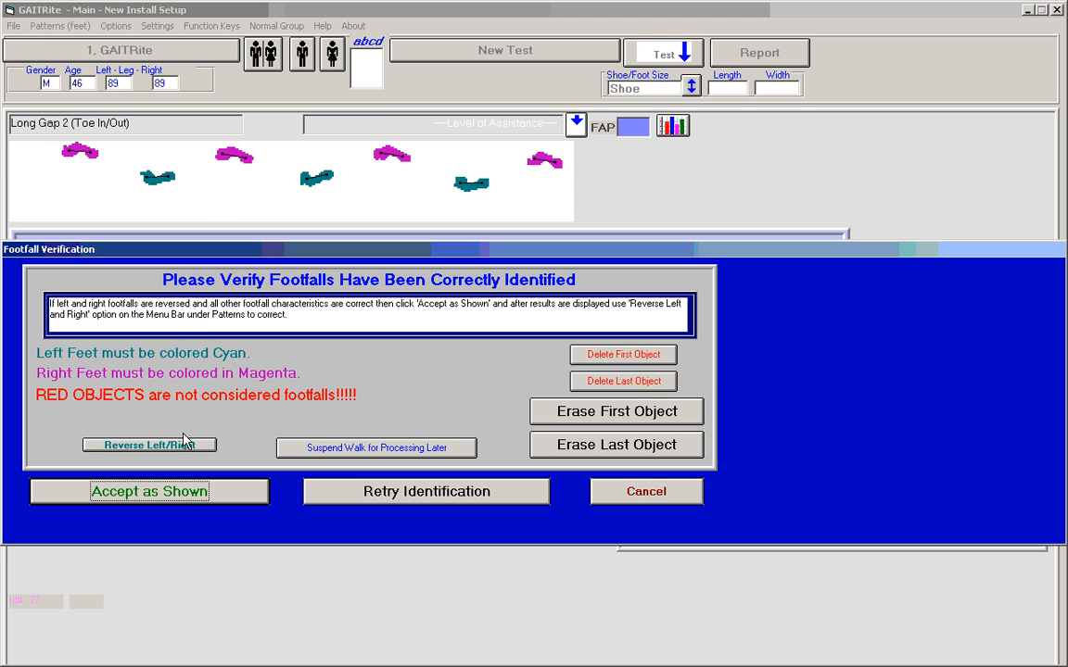
# Step: Accept the footfalls as shown and save the analysed test with its parameter table
pyautogui.click(148, 491)
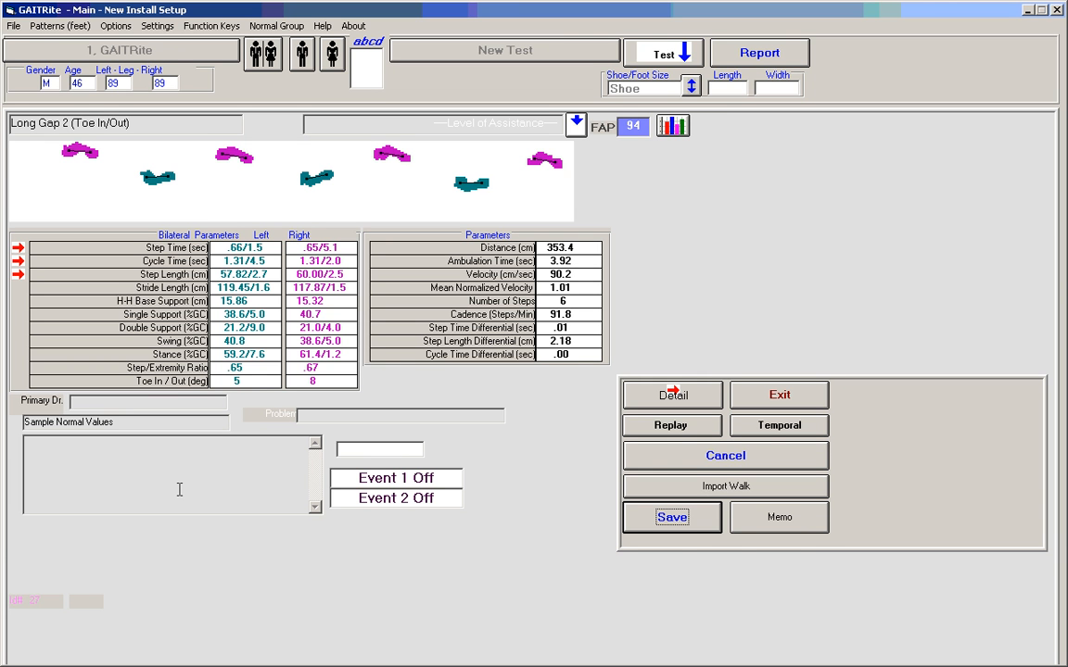
pyautogui.click(671, 517)
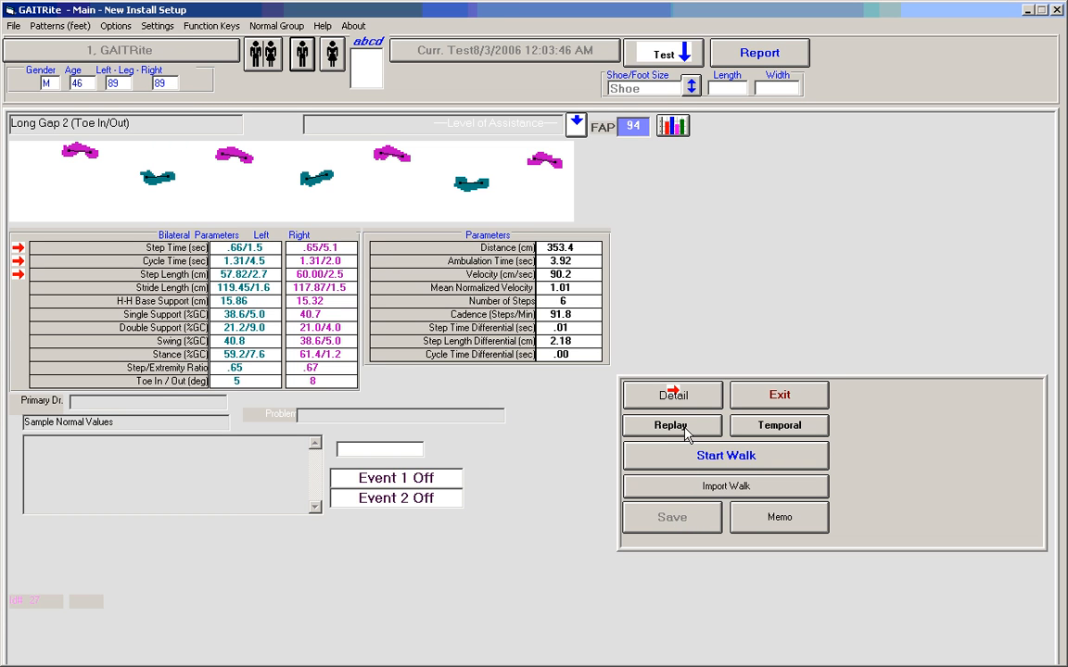
# Step: Run the footfall replay from START in Continuous mode through all seven footfalls
pyautogui.click(672, 424)
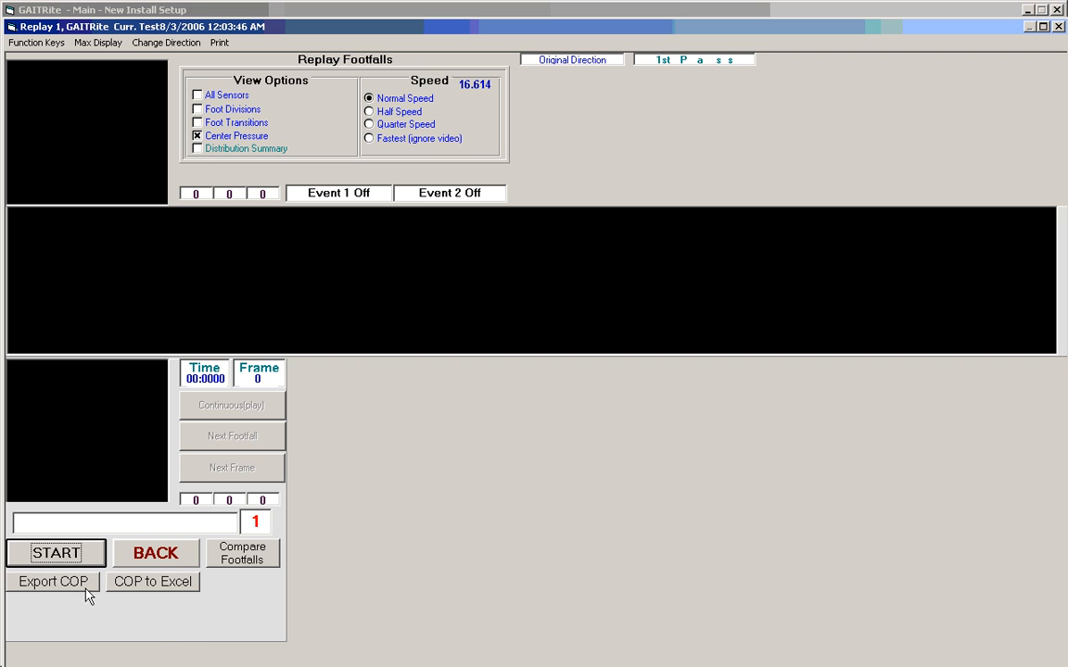
pyautogui.click(56, 553)
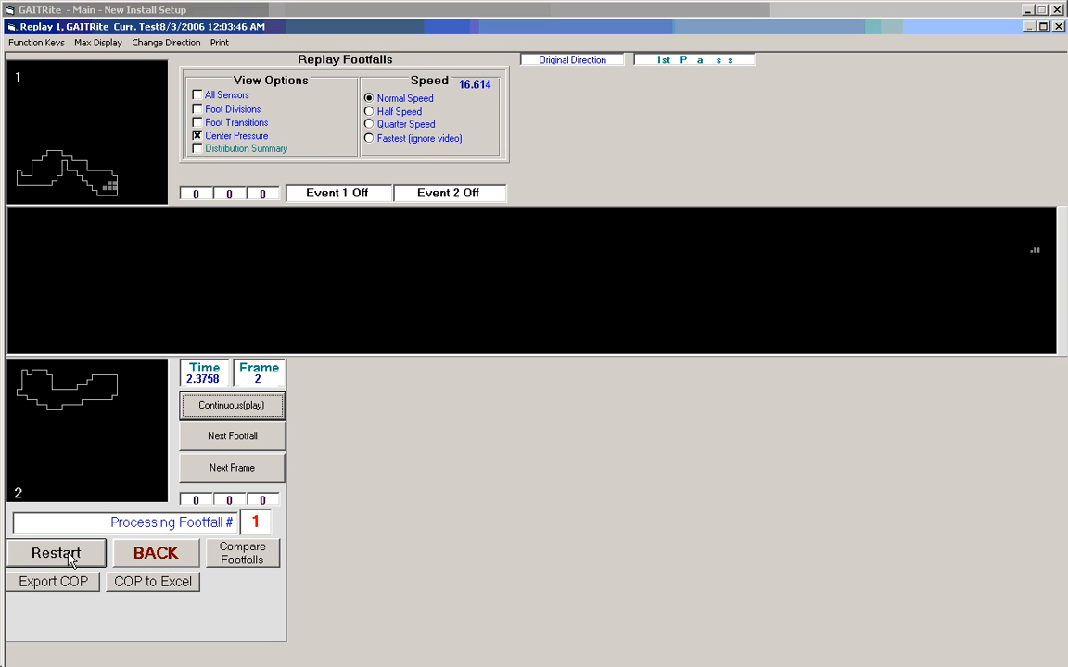
pyautogui.moveTo(241, 415)
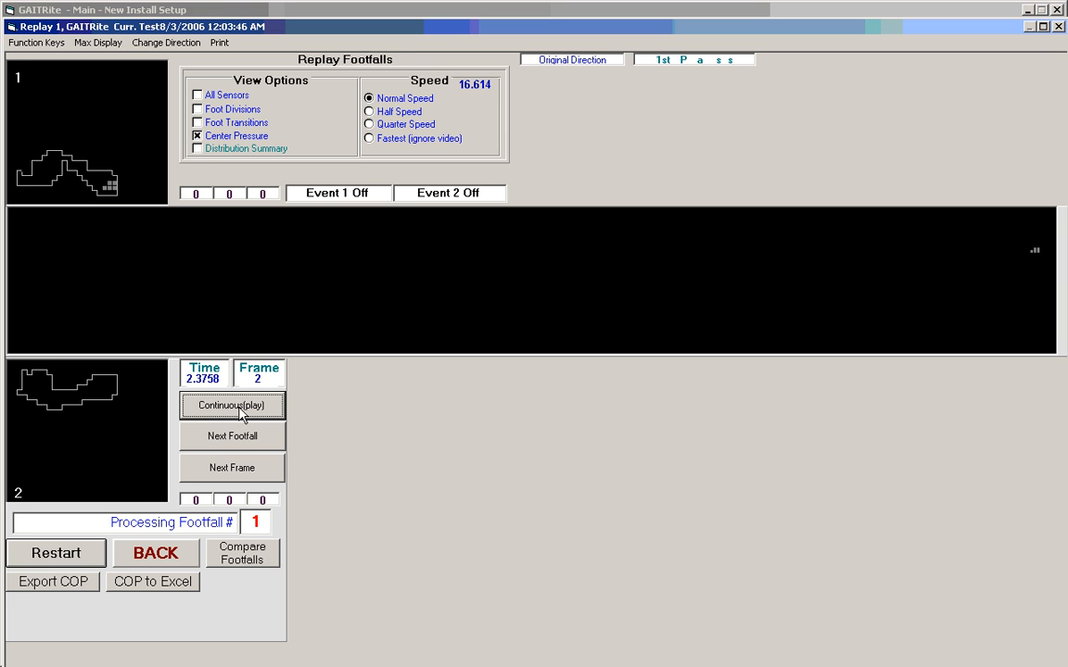
pyautogui.click(230, 406)
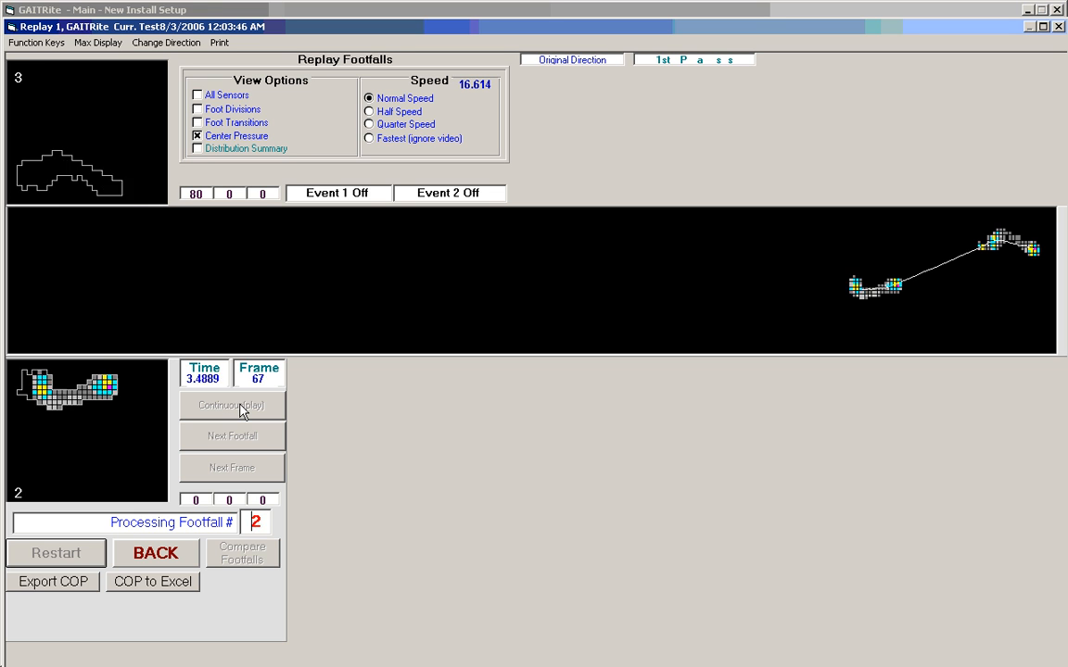
pyautogui.click(230, 404)
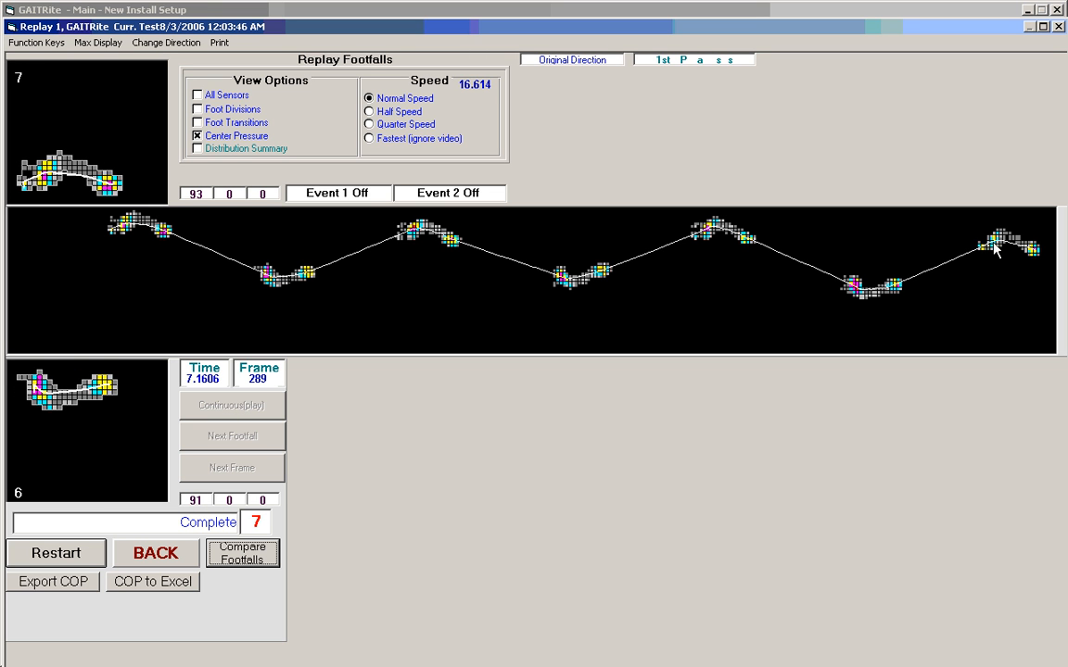
pyautogui.moveTo(916, 289)
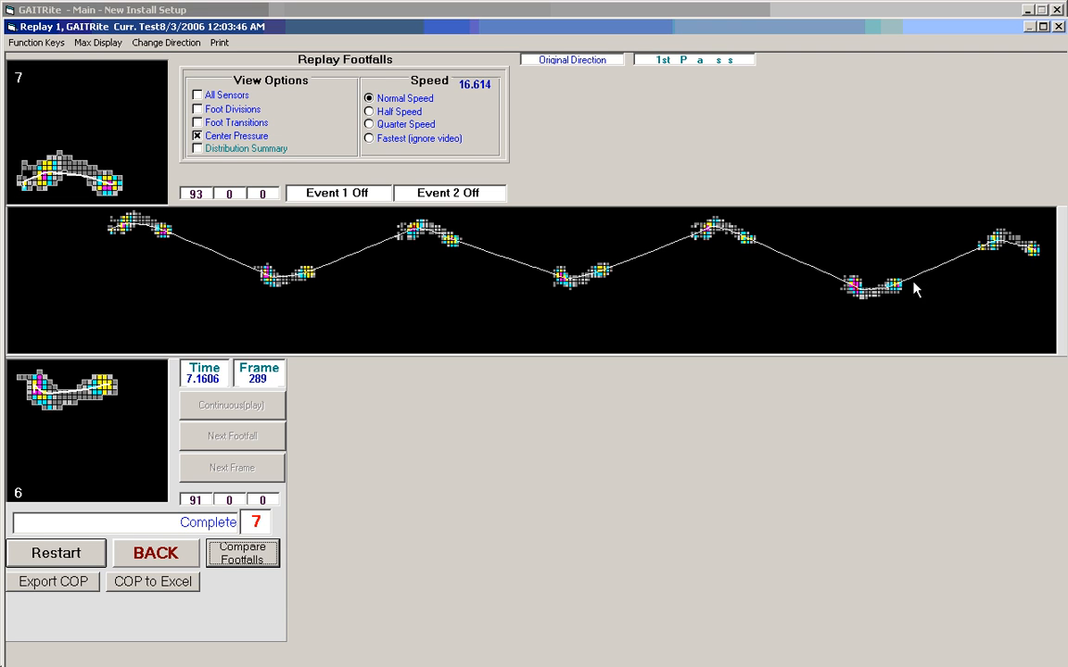
pyautogui.moveTo(687, 252)
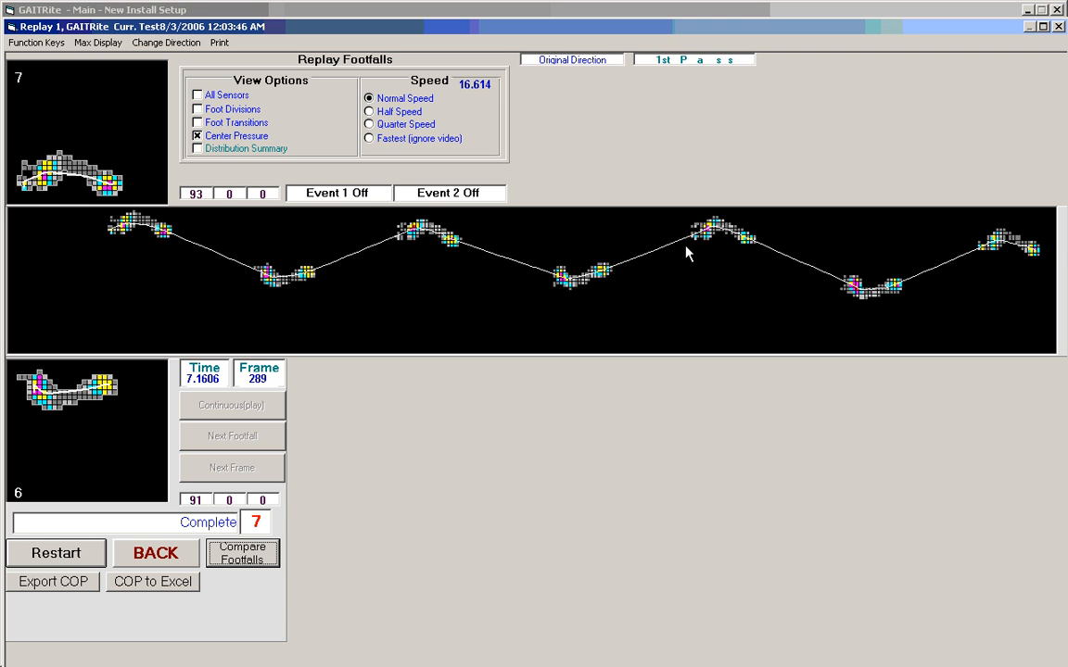
pyautogui.moveTo(611, 301)
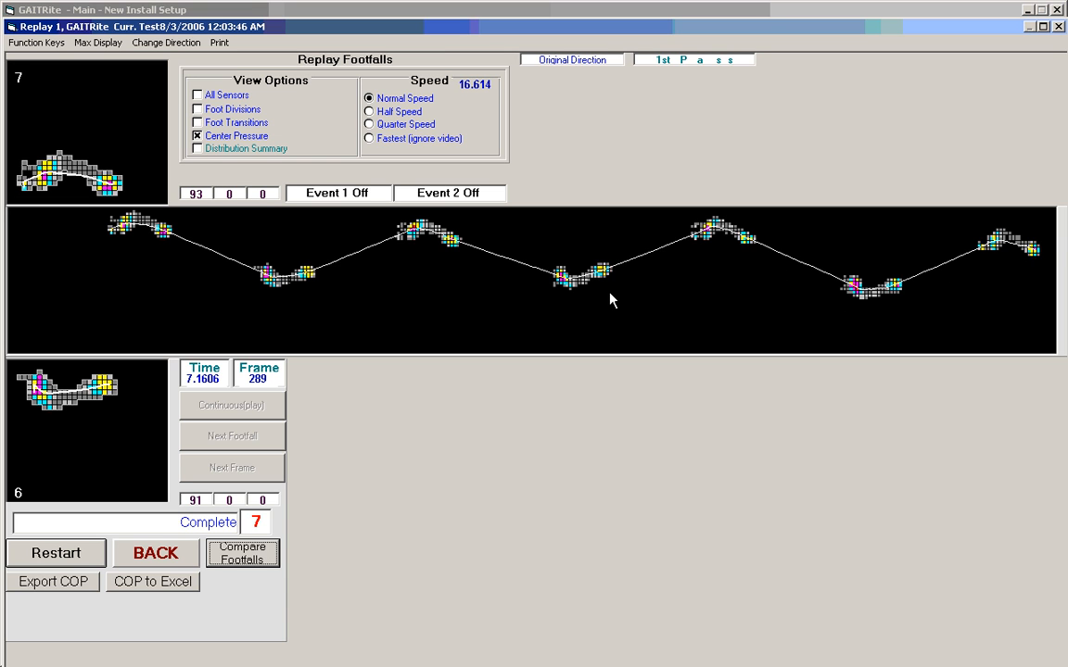
pyautogui.moveTo(110, 419)
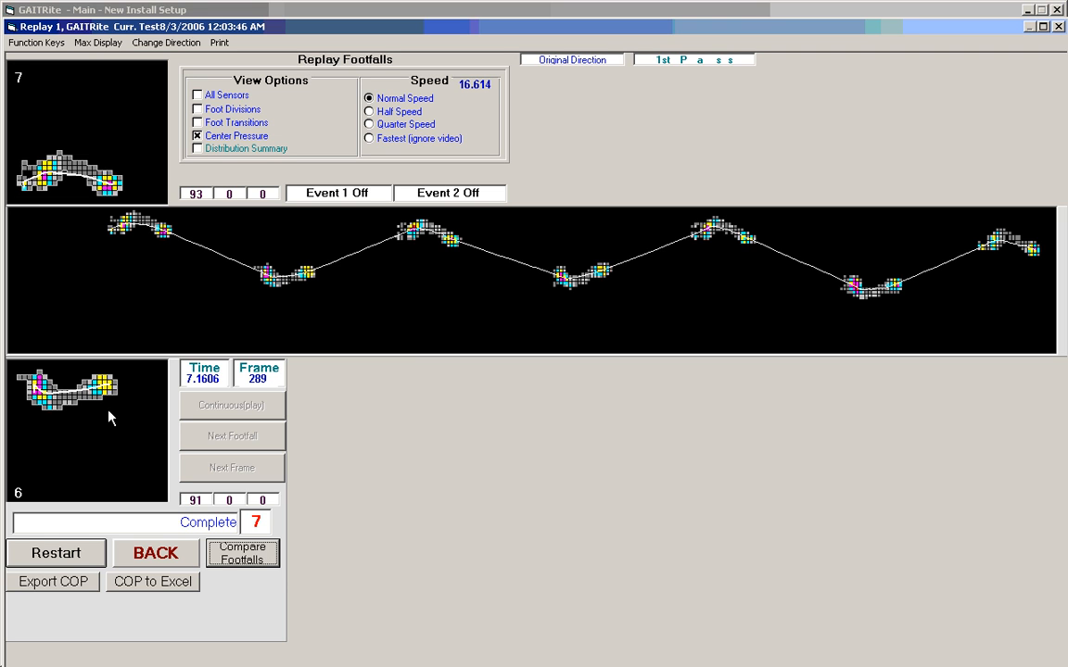
pyautogui.moveTo(100, 399)
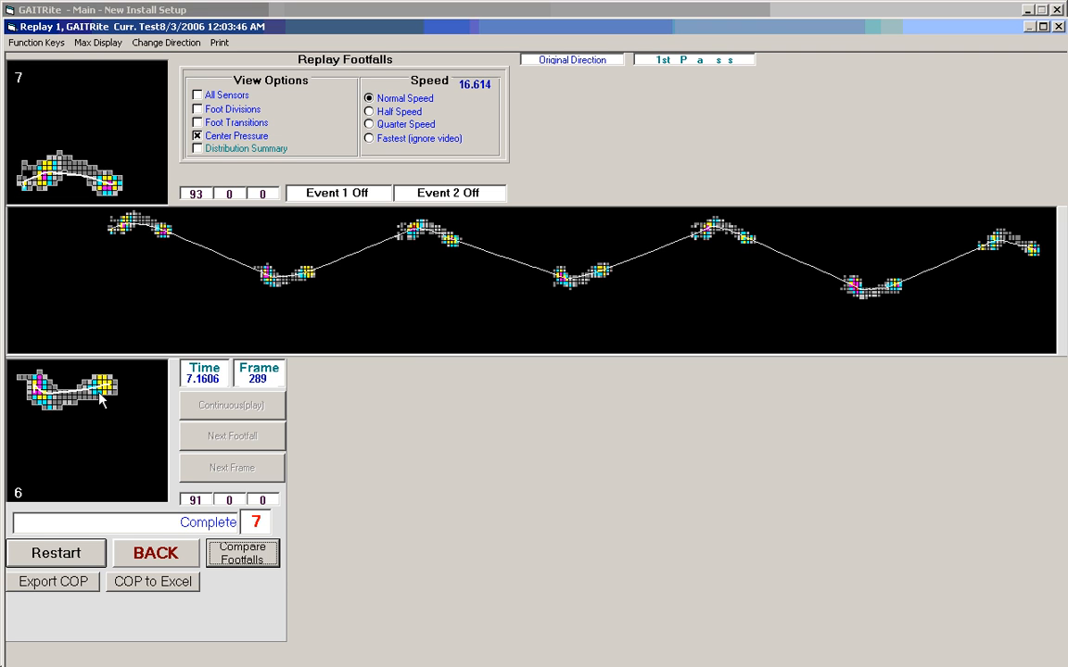
# Step: Show the Center of Pressure Comparison of left footfalls 2, 4, 6 and right 1, 3, 5, 7
pyautogui.click(241, 552)
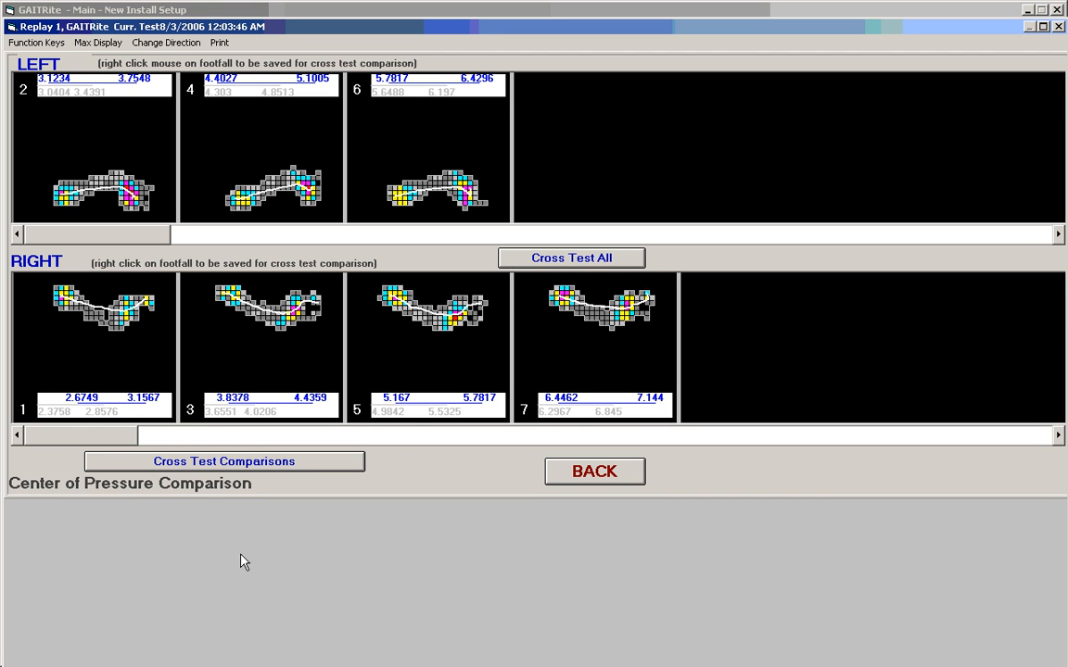
pyautogui.moveTo(171, 204)
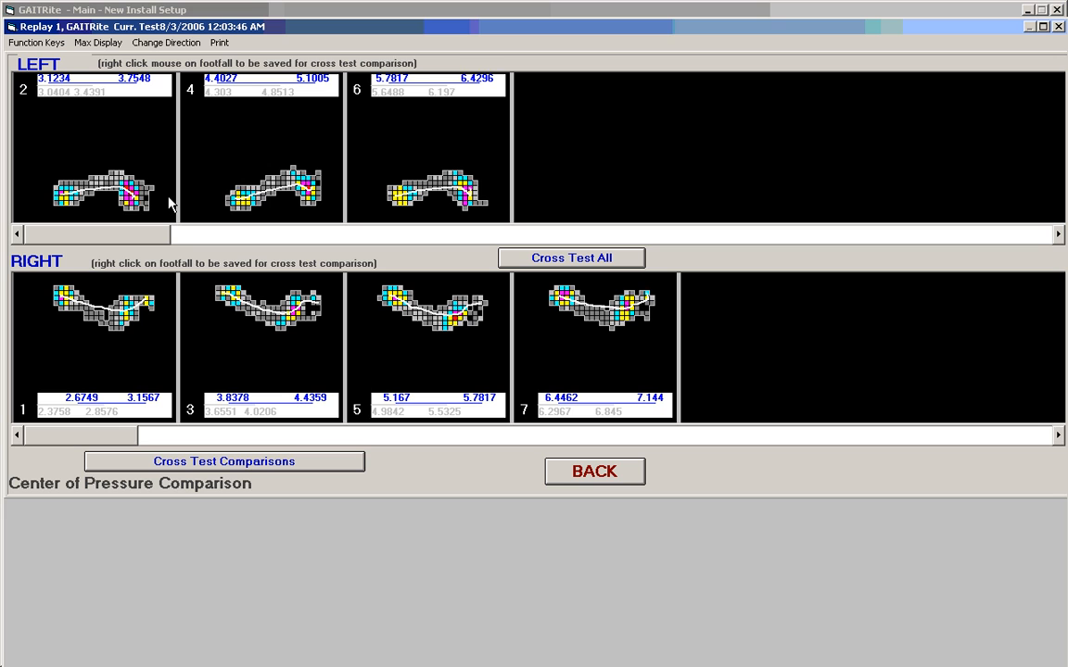
pyautogui.moveTo(185, 313)
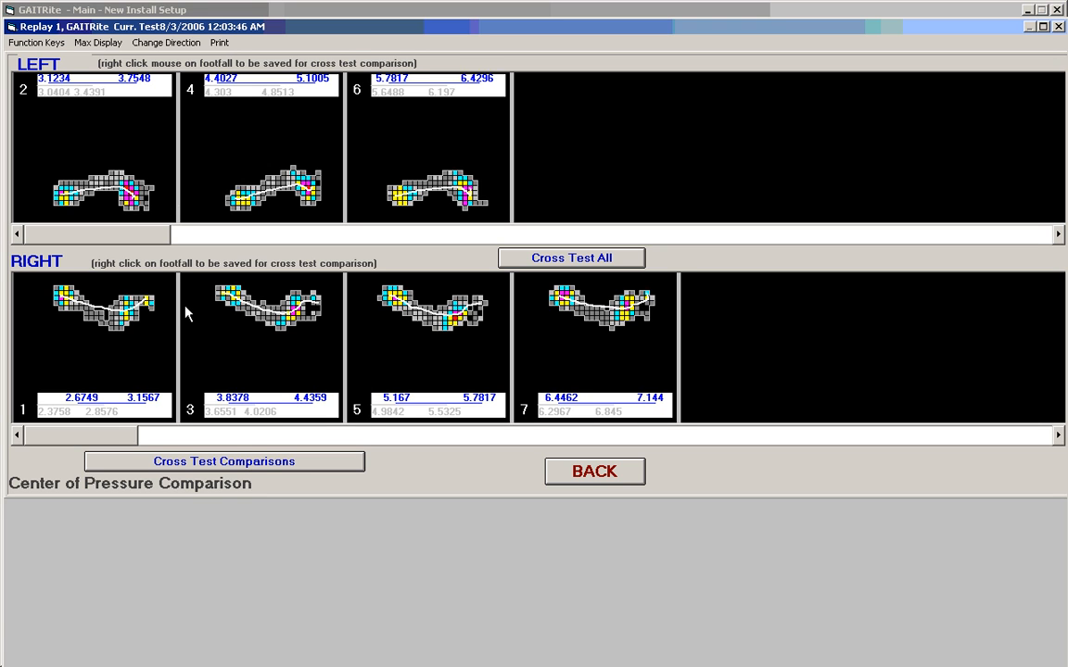
pyautogui.moveTo(159, 208)
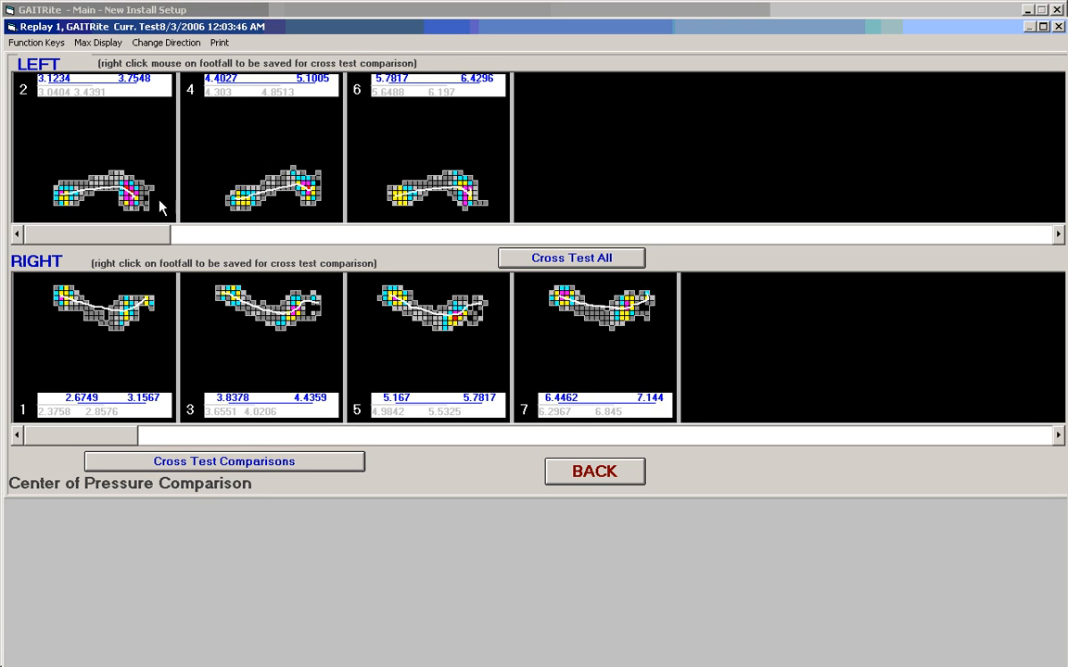
pyautogui.moveTo(311, 201)
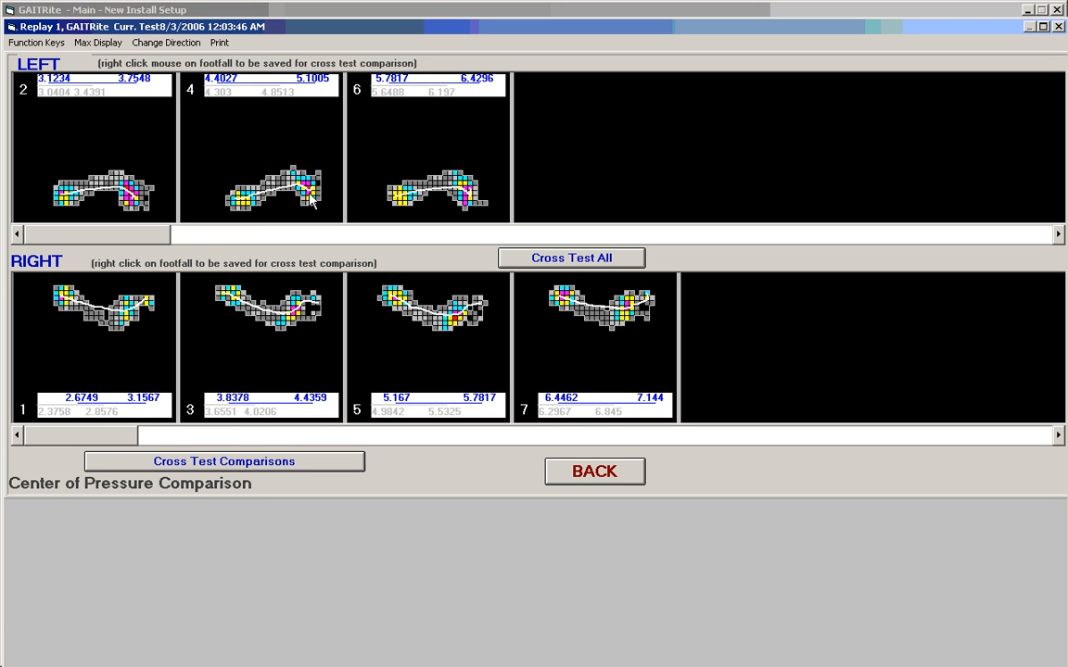
pyautogui.moveTo(541, 267)
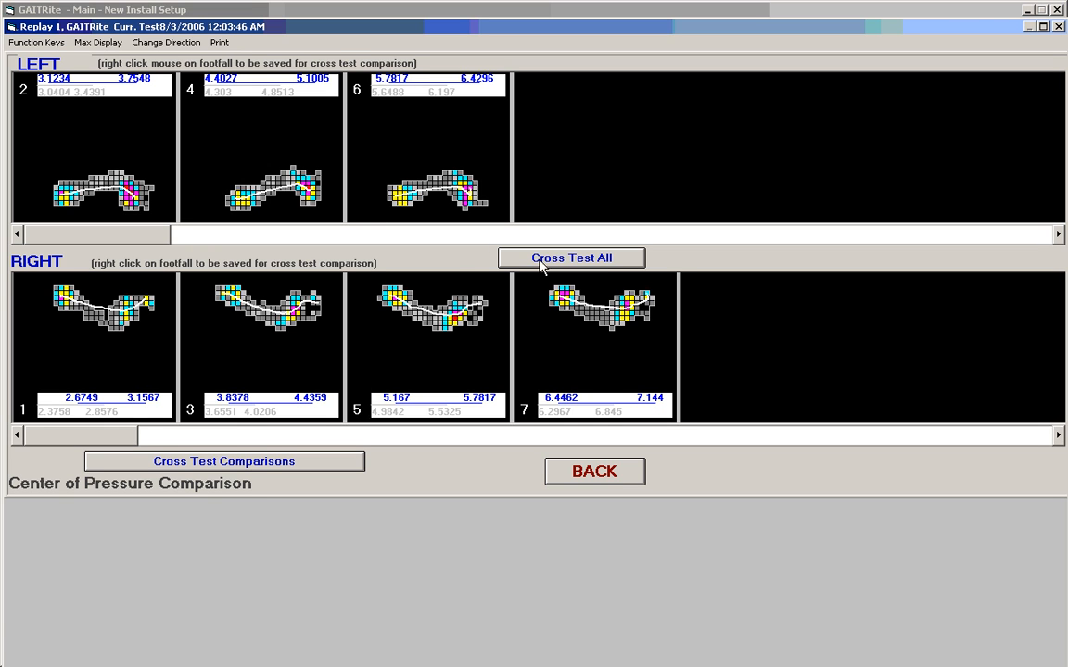
# Step: Show Cross Test All with left footfalls 2, 4, 6 above right footfalls 1, 3, 5
pyautogui.click(571, 258)
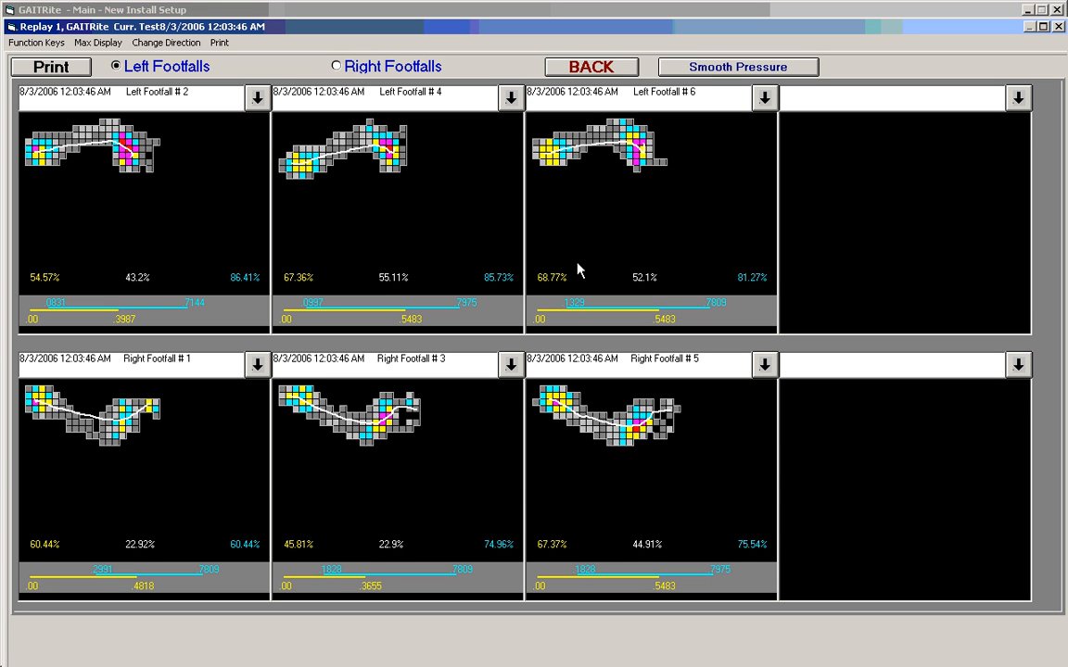
pyautogui.moveTo(208, 330)
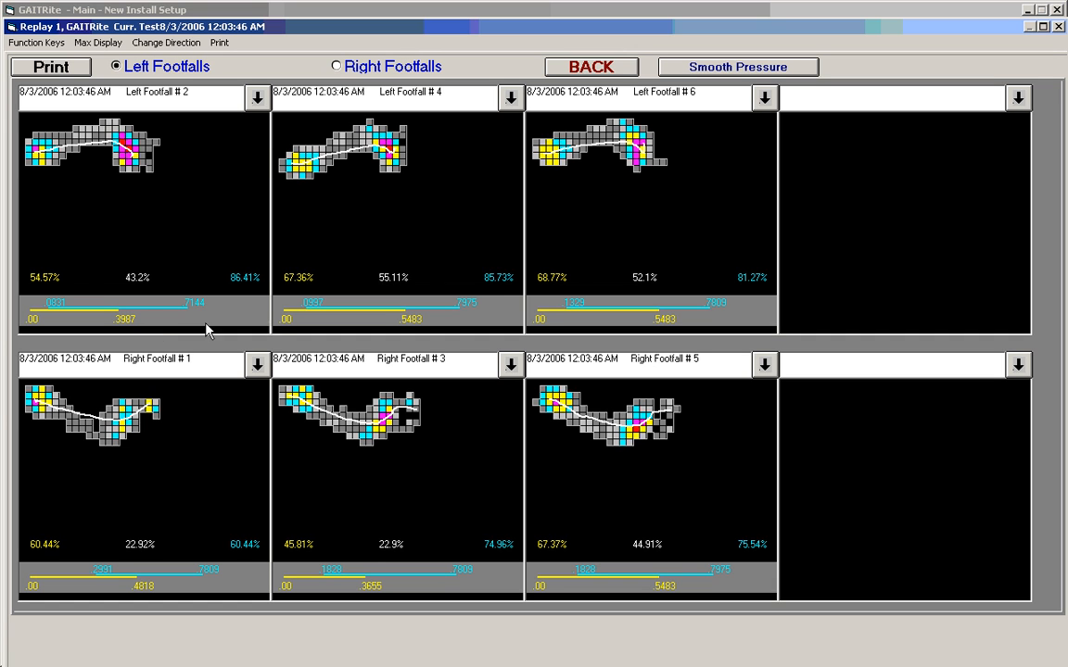
pyautogui.moveTo(67, 288)
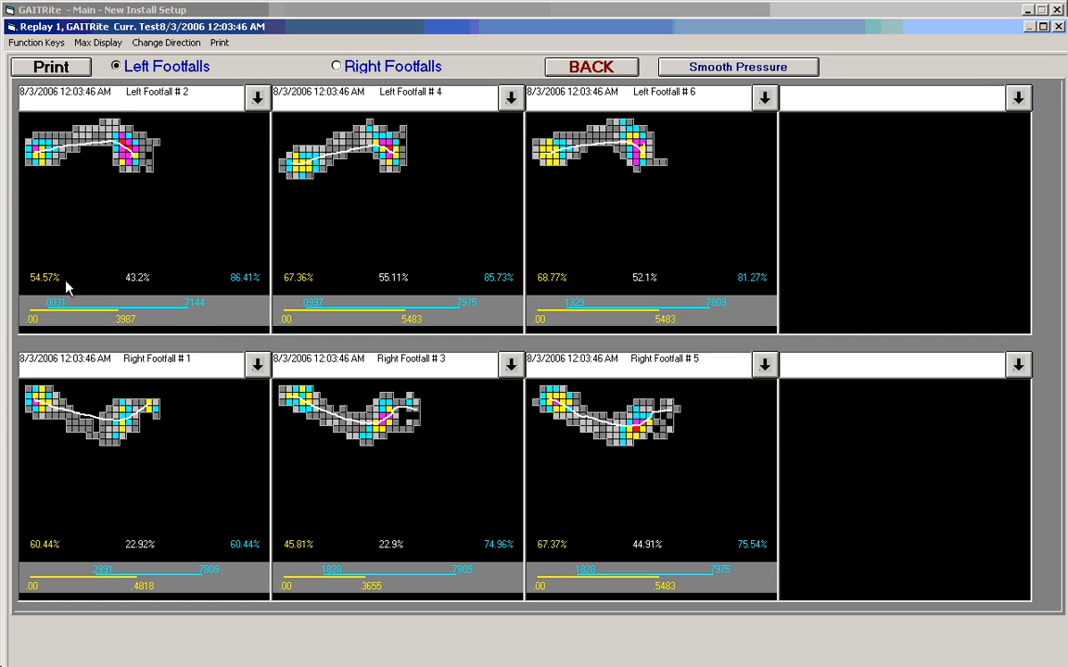
pyautogui.moveTo(54, 289)
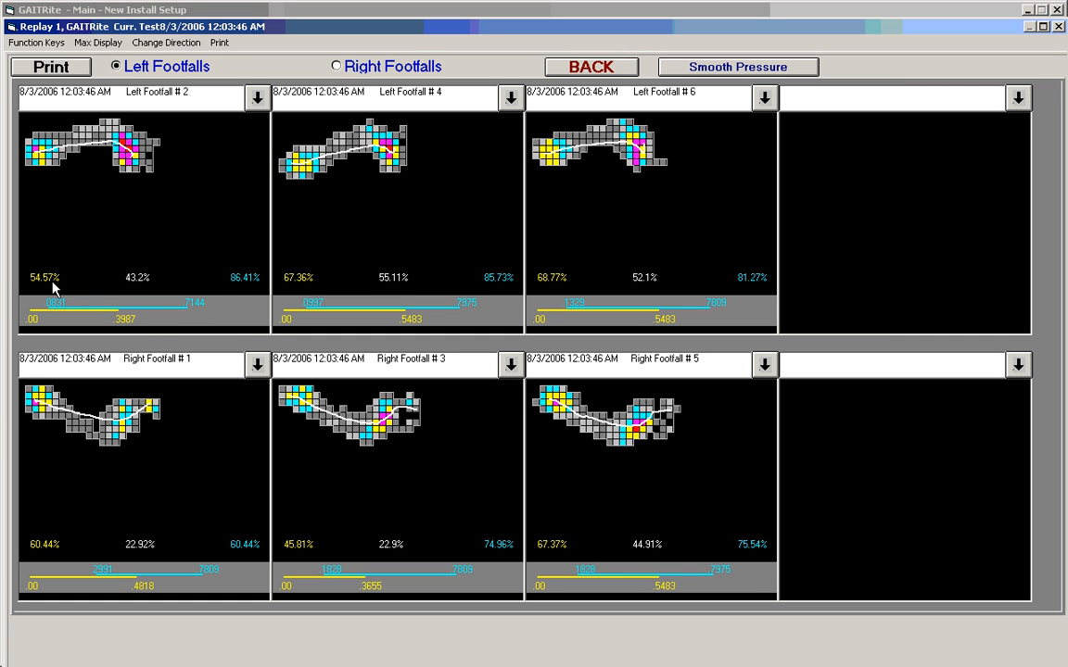
pyautogui.moveTo(126, 295)
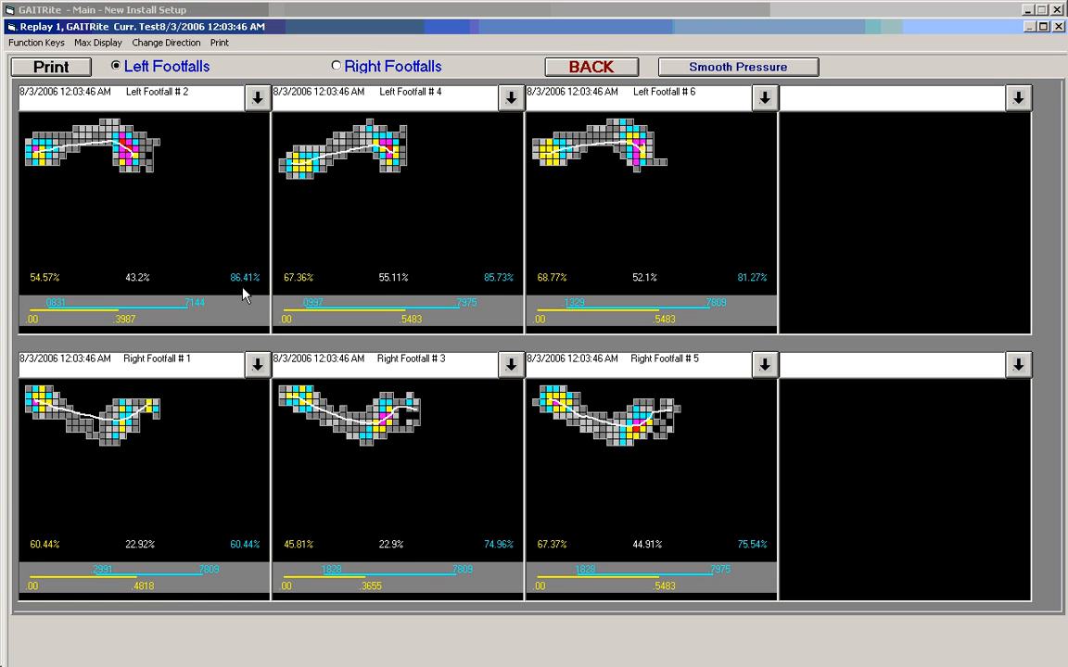
pyautogui.moveTo(427, 215)
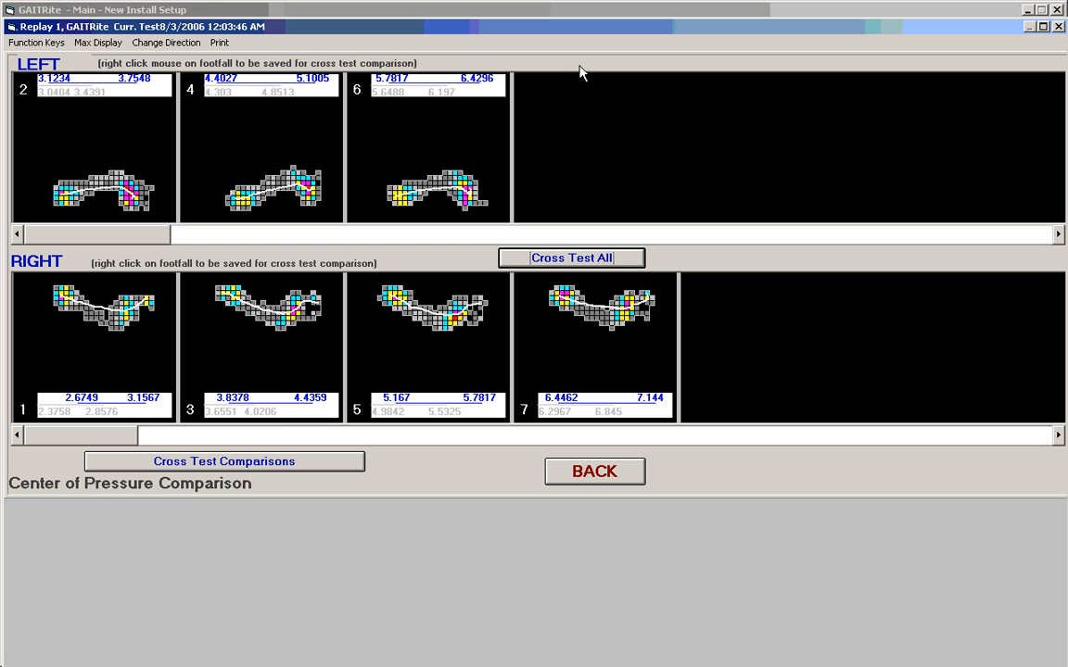
pyautogui.moveTo(589, 455)
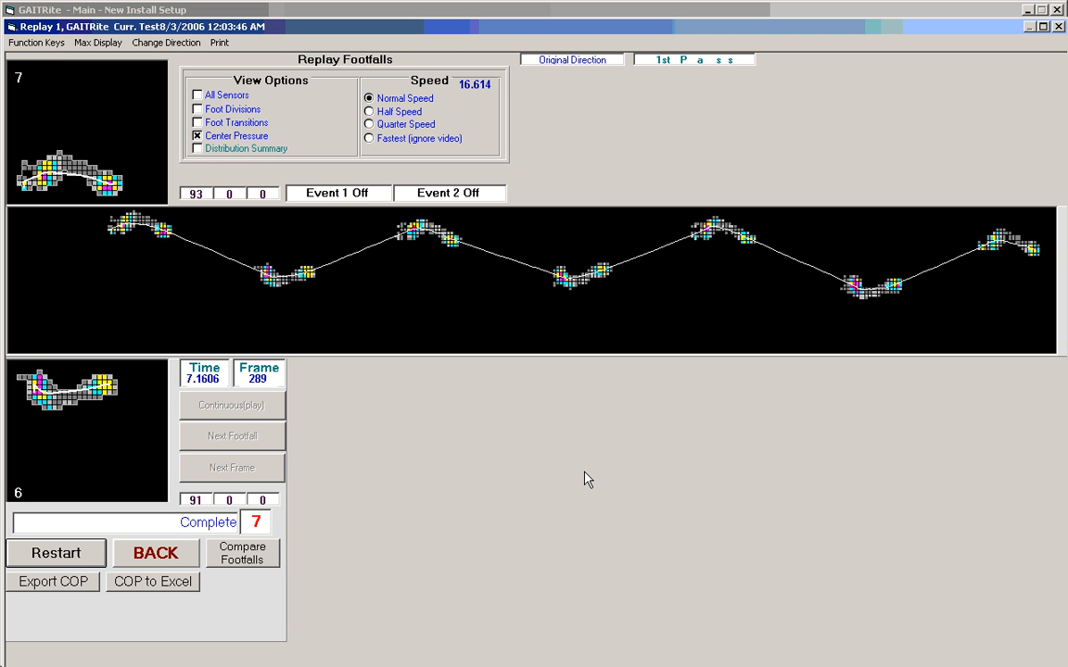
pyautogui.moveTo(128, 104)
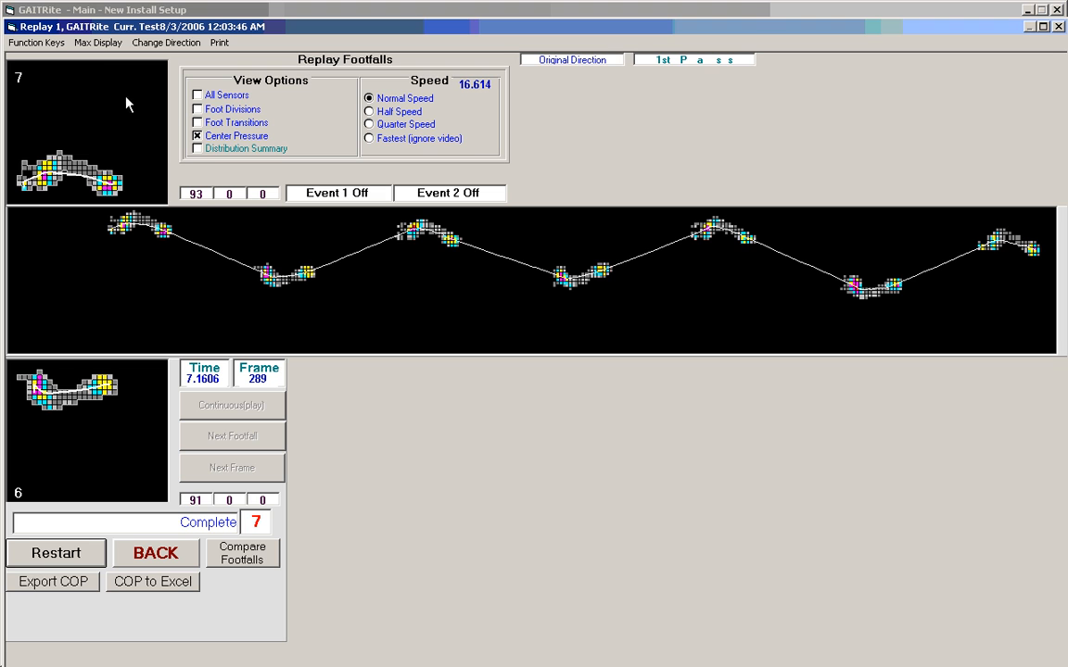
pyautogui.moveTo(96, 43)
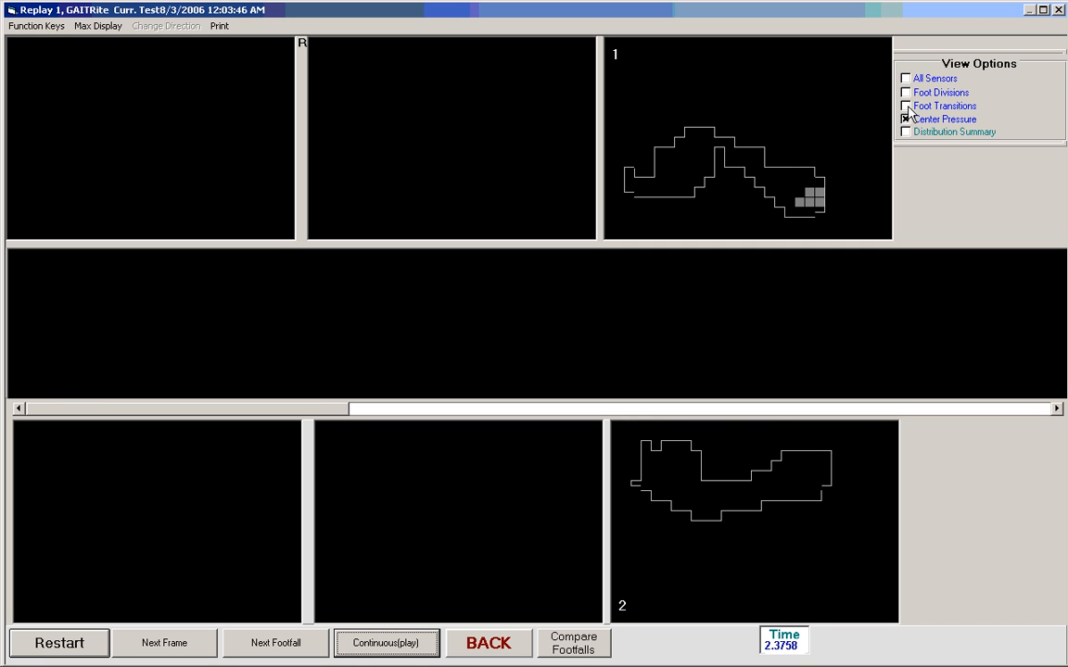
# Step: Enable foot transitions and step the replay frame by frame through footfall 1's loading
pyautogui.click(904, 105)
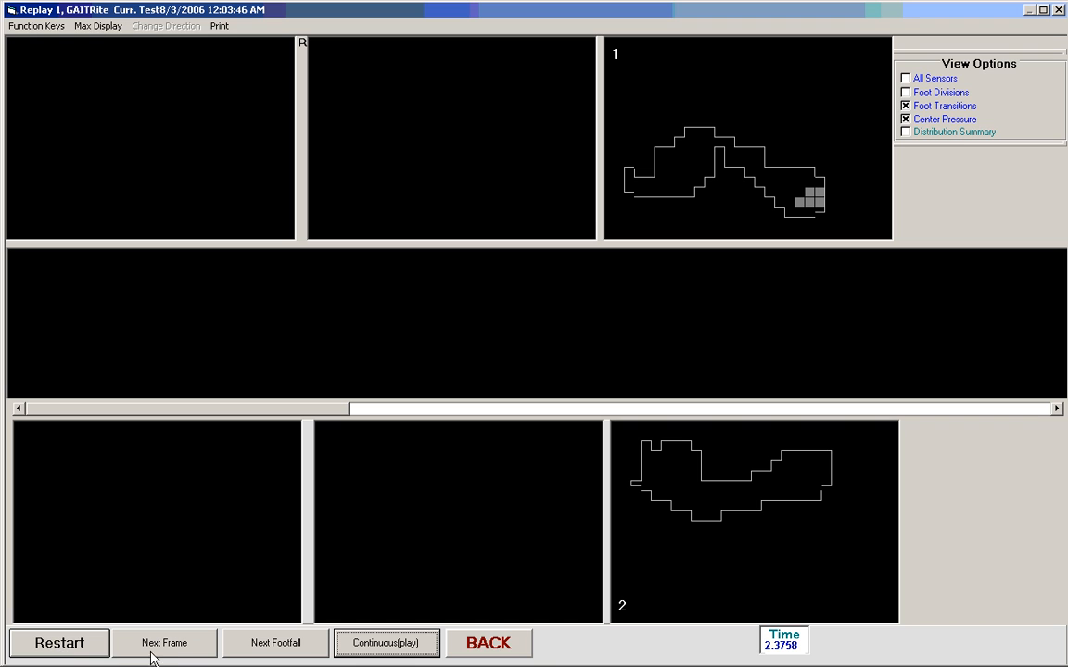
pyautogui.click(163, 642)
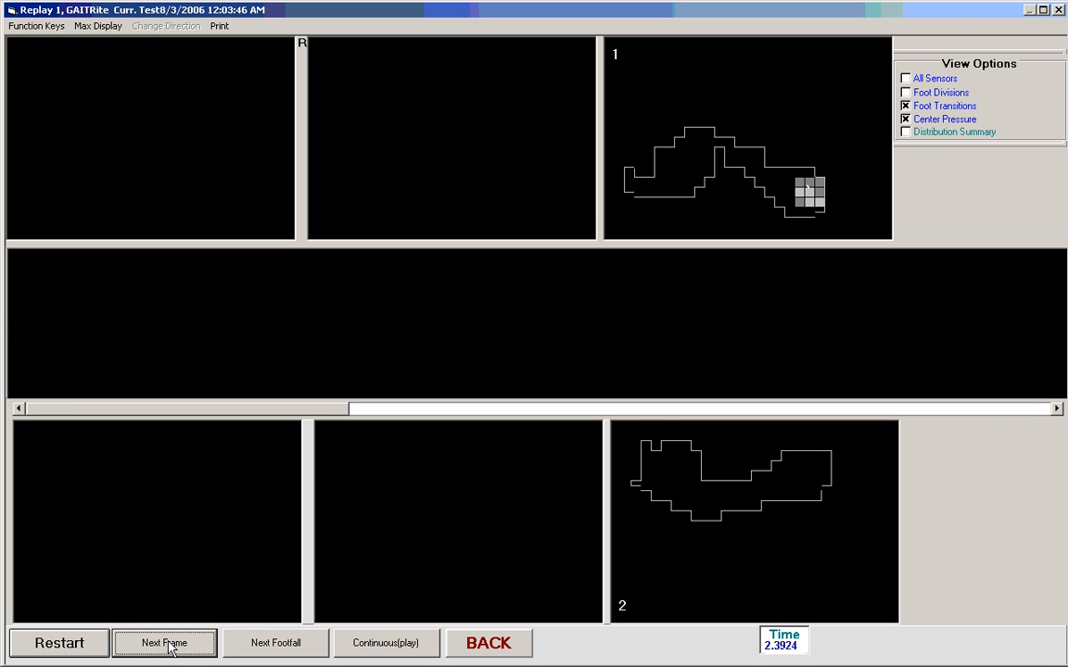
pyautogui.click(163, 641)
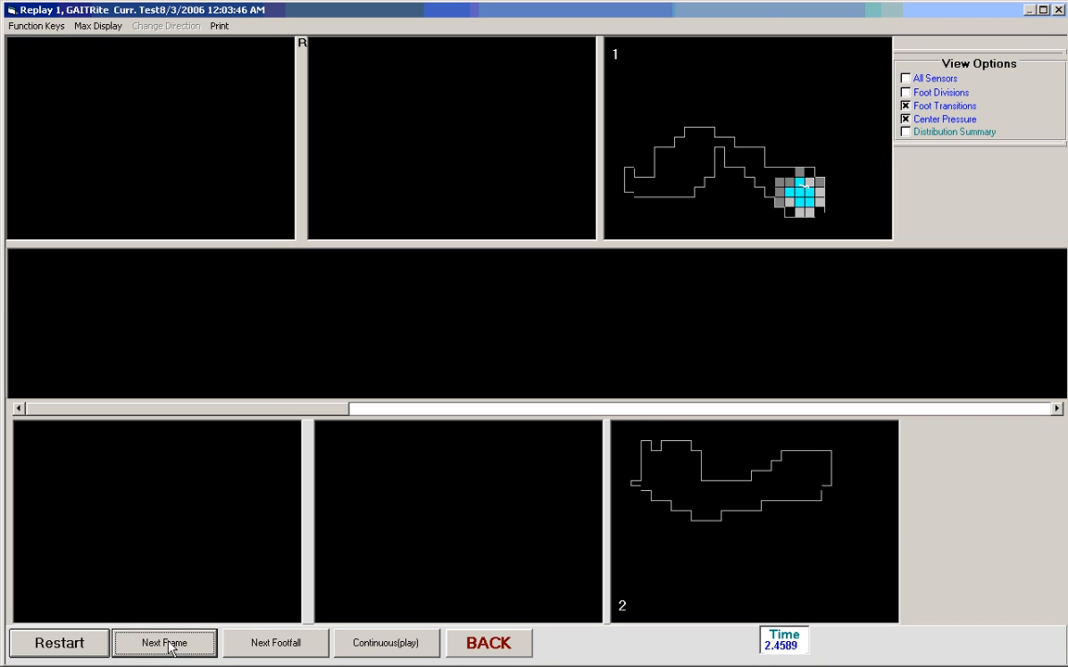
pyautogui.click(163, 642)
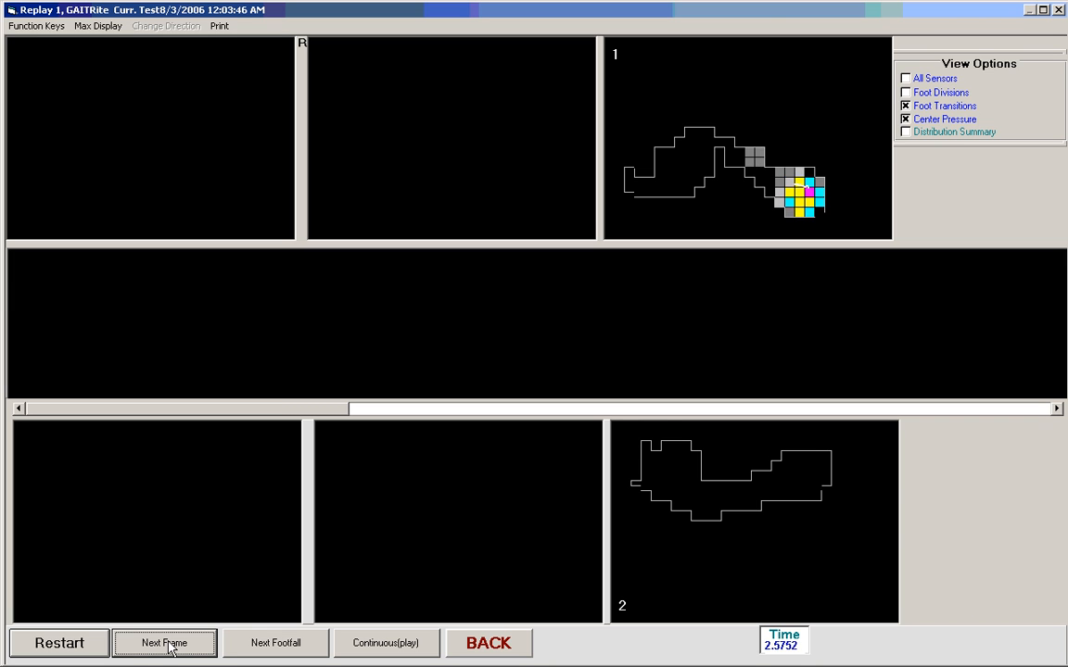
pyautogui.click(163, 641)
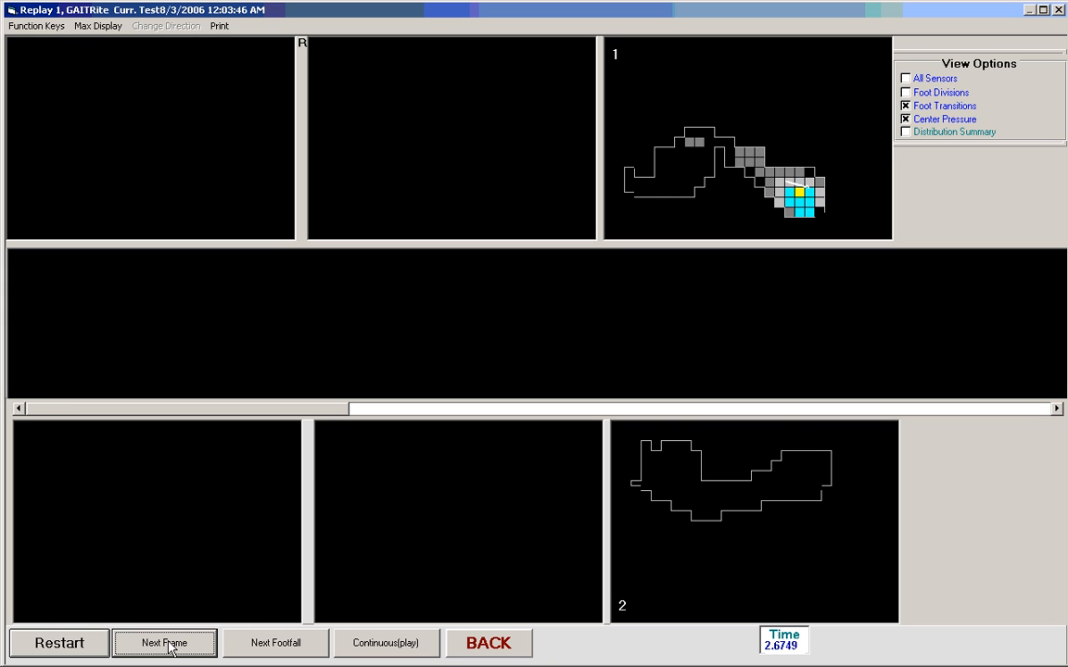
pyautogui.click(163, 641)
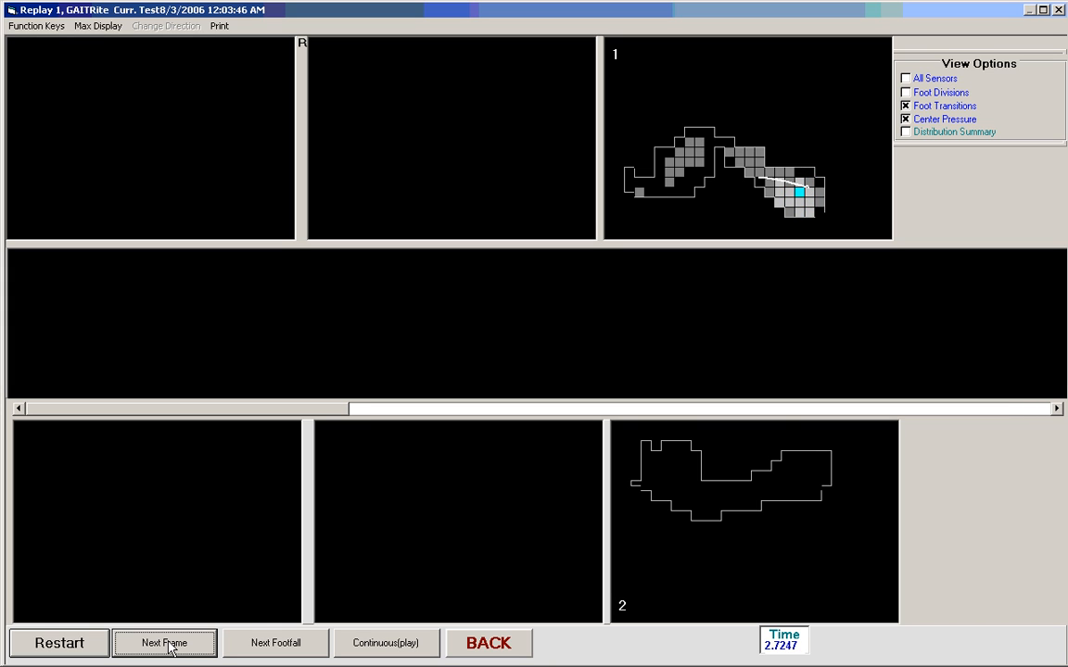
pyautogui.click(163, 641)
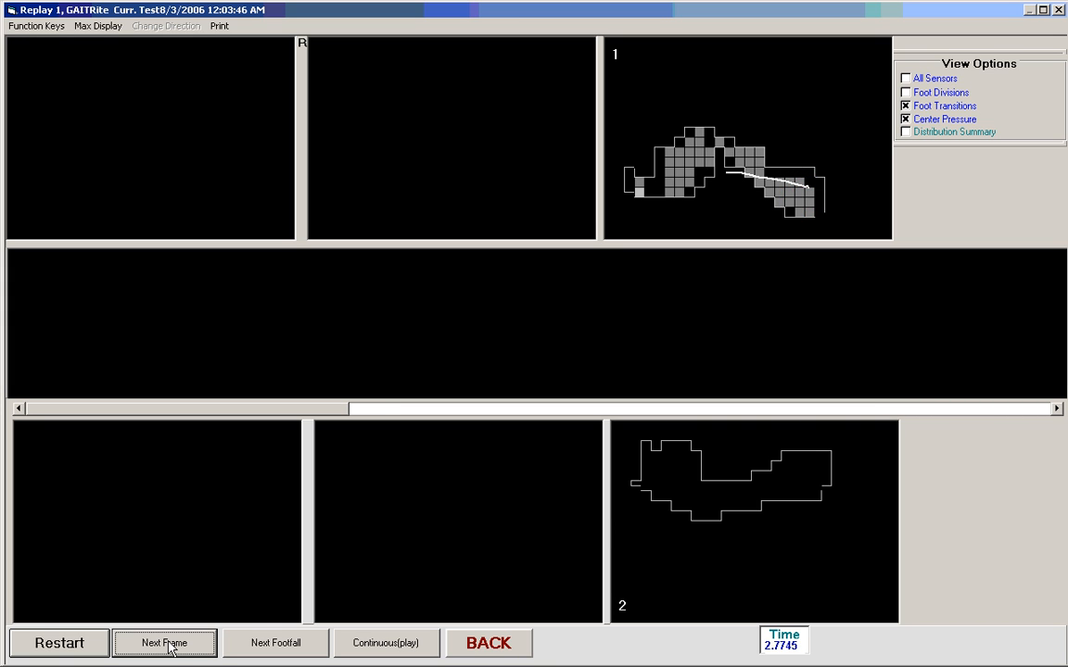
# Step: Keep stepping frames to about 3.17 s until footfall 2 begins loading
pyautogui.click(164, 641)
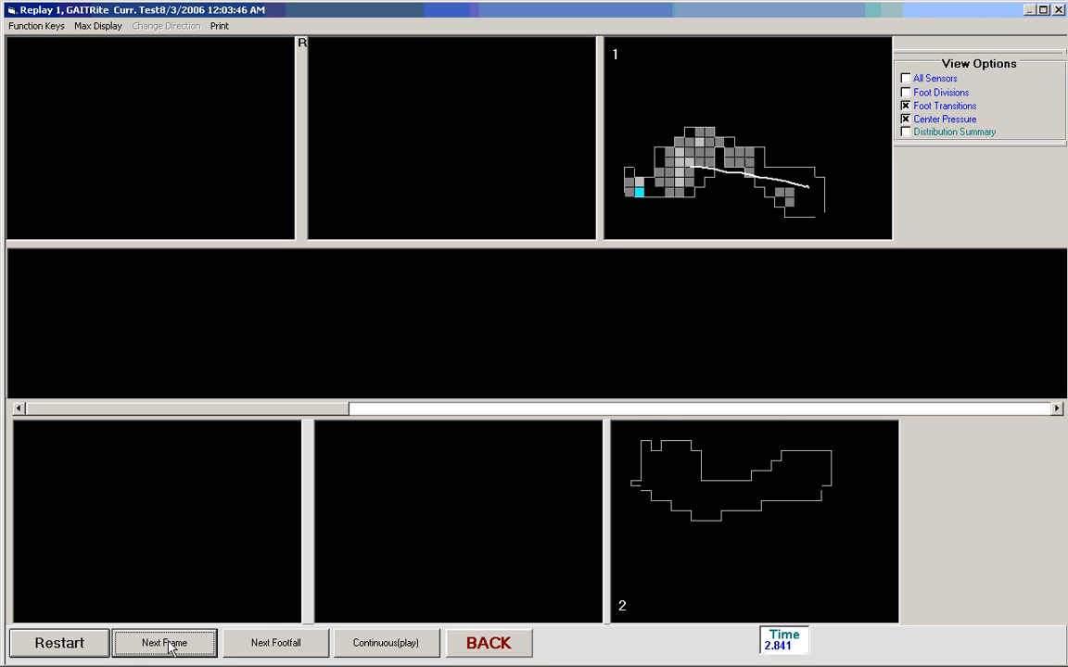
pyautogui.click(164, 642)
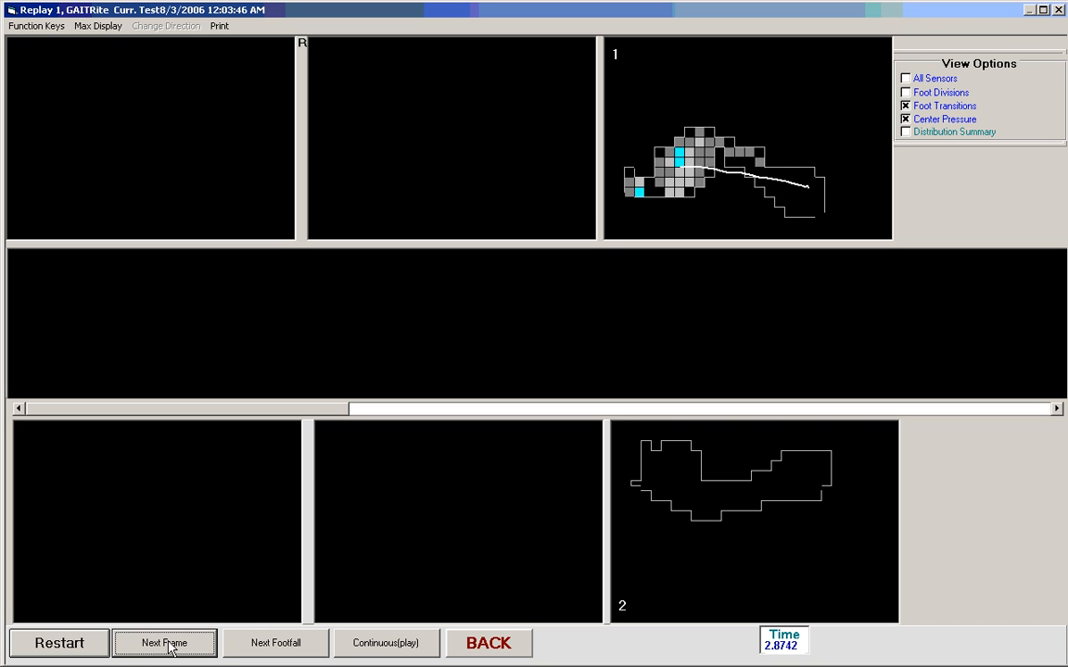
pyautogui.click(163, 641)
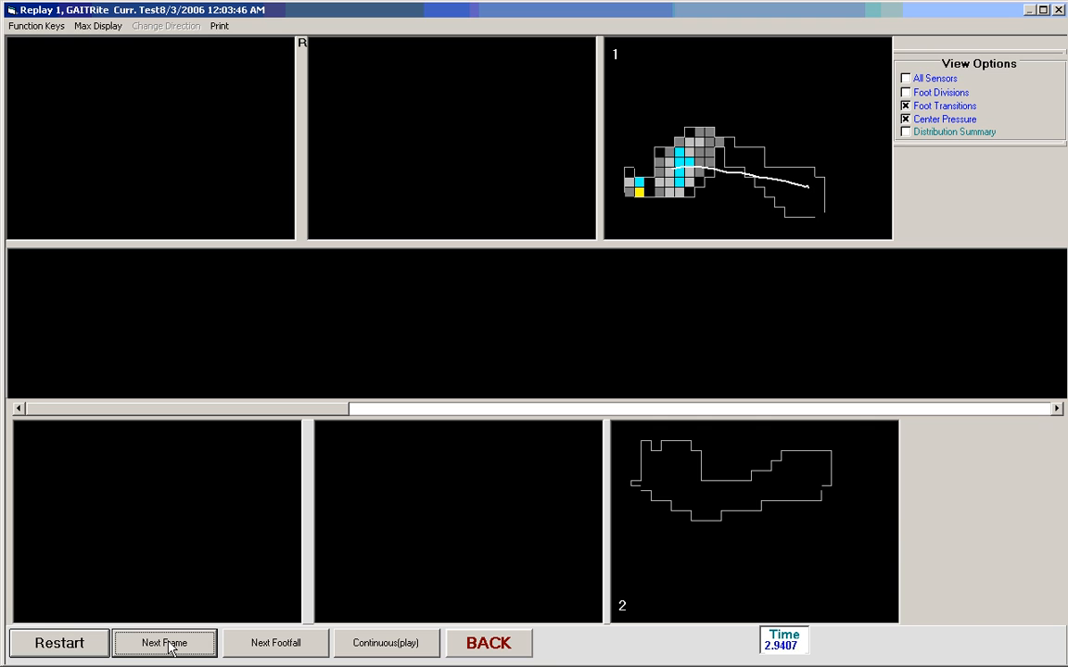
pyautogui.click(163, 644)
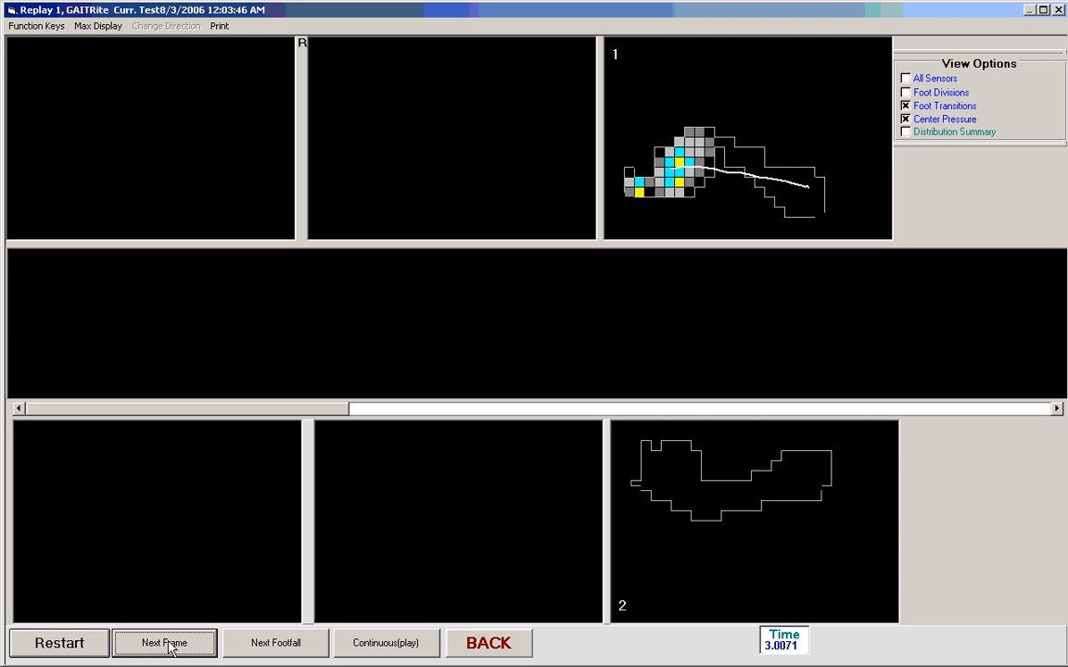
pyautogui.click(163, 641)
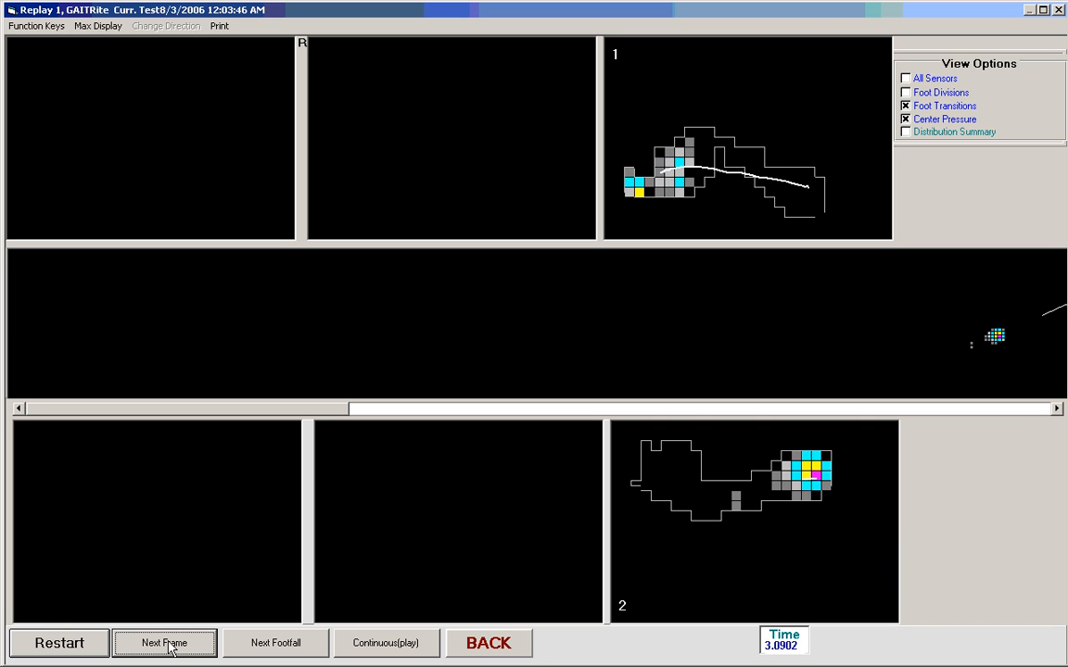
pyautogui.click(163, 643)
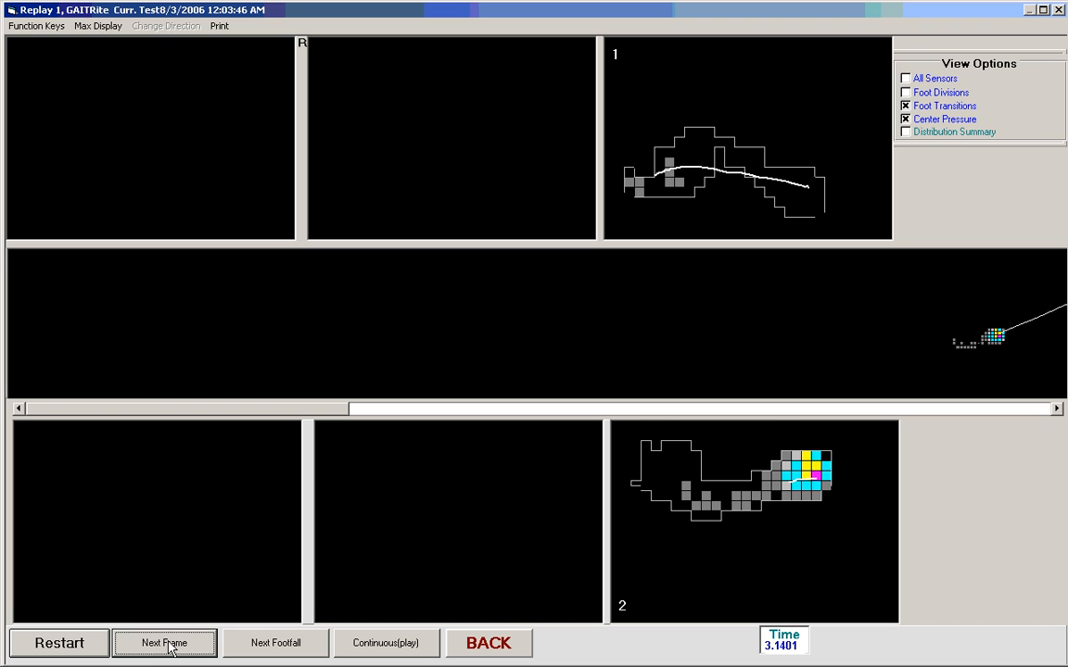
pyautogui.click(163, 641)
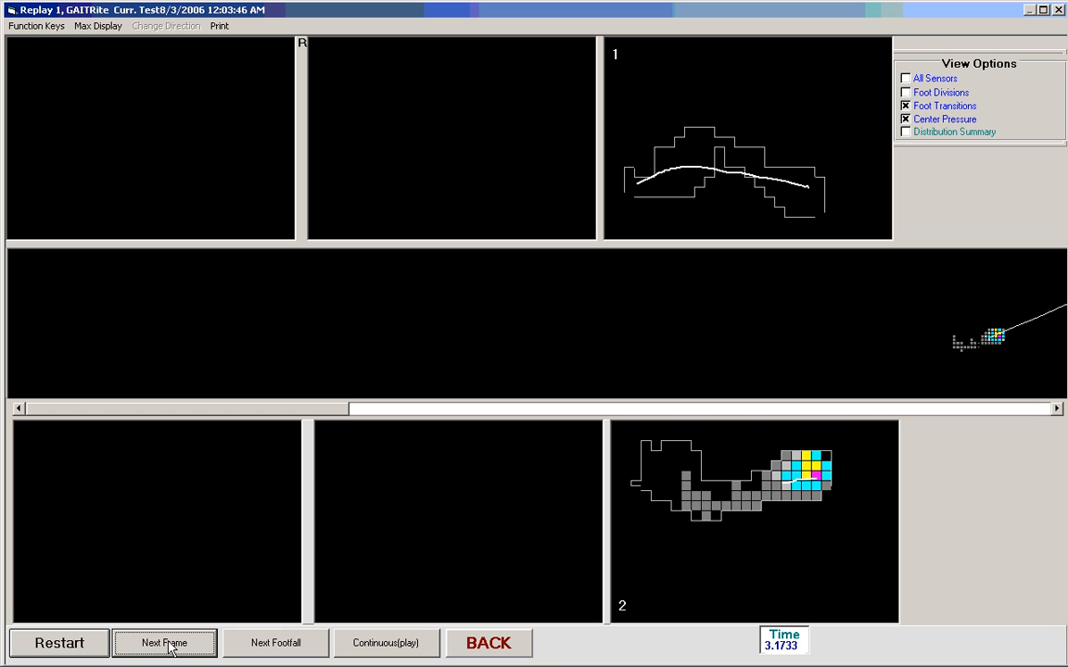
# Step: Step the replay frame by frame through the rest of footfall 2
pyautogui.click(163, 641)
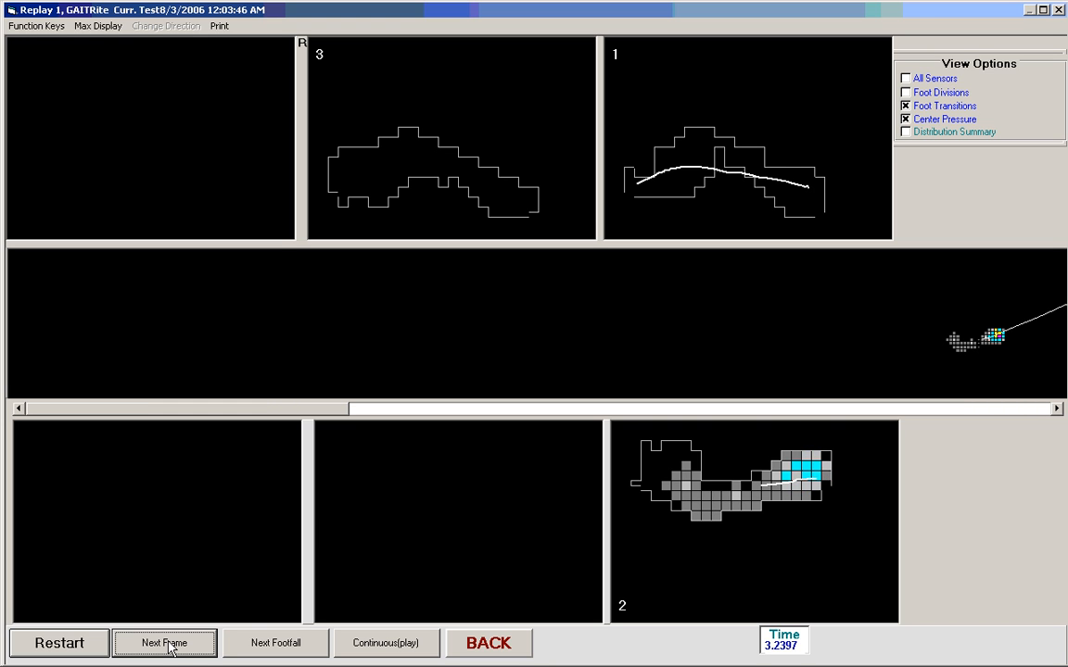
pyautogui.click(163, 641)
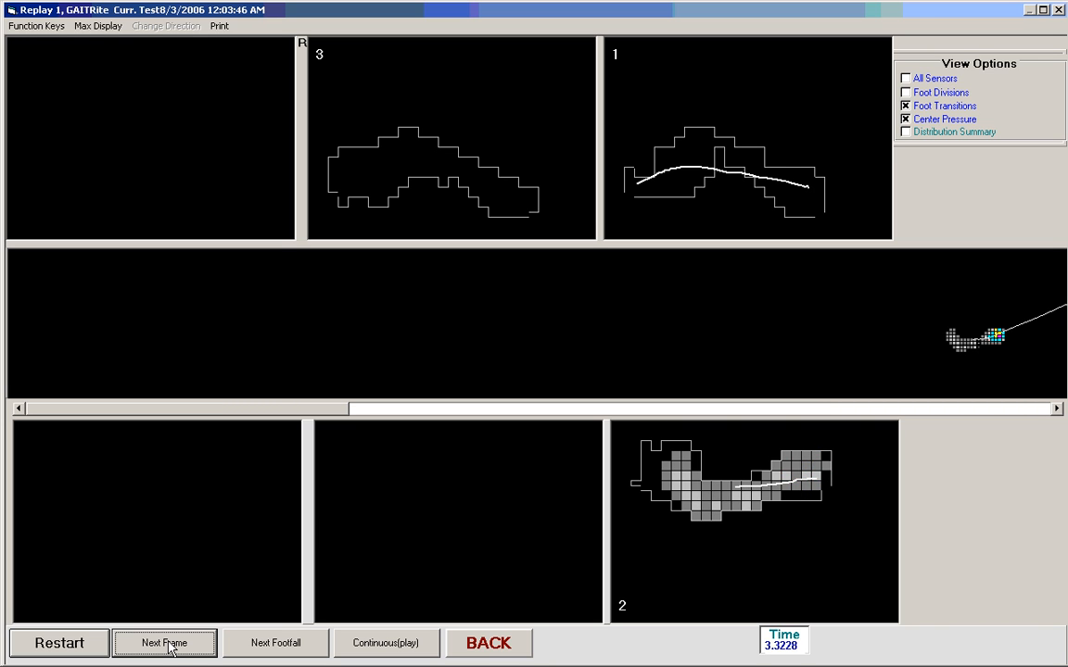
pyautogui.click(163, 643)
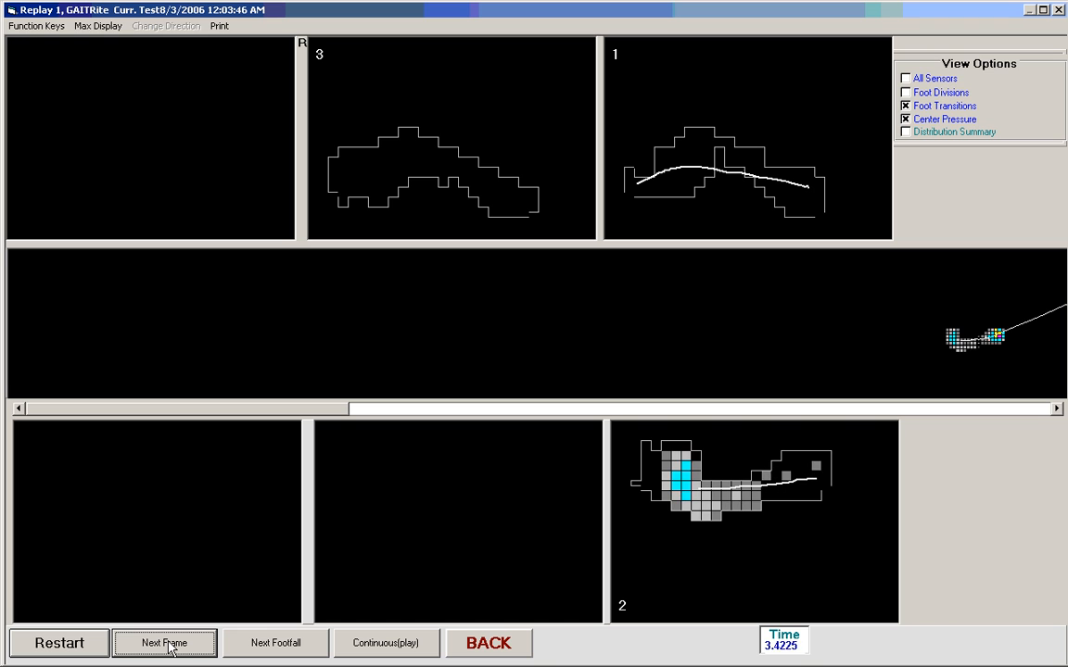
pyautogui.click(163, 643)
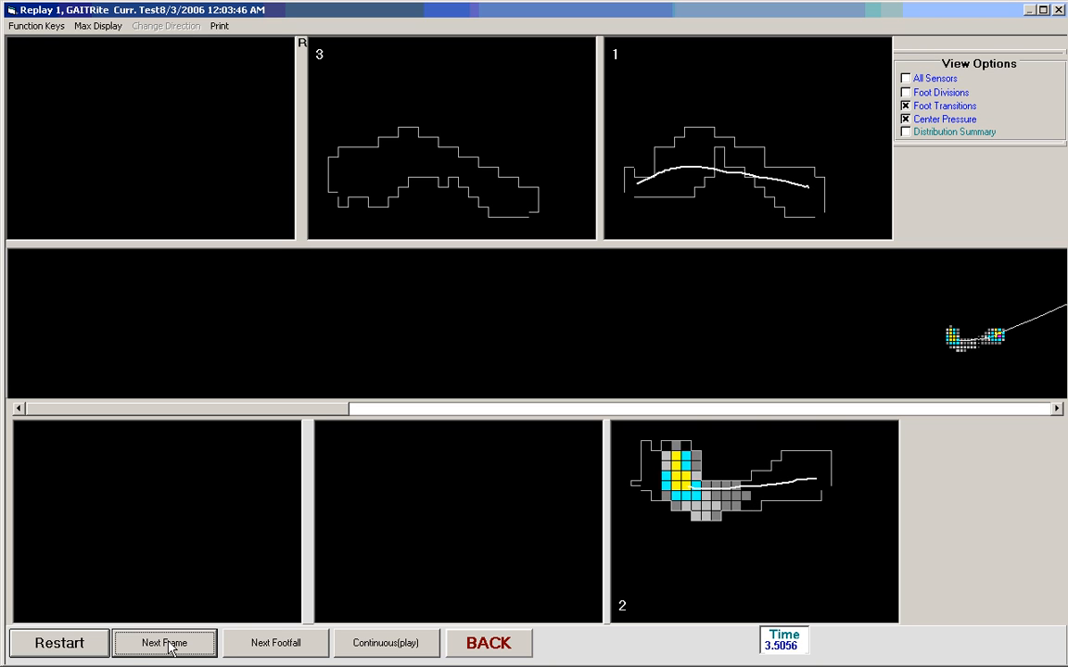
pyautogui.click(163, 641)
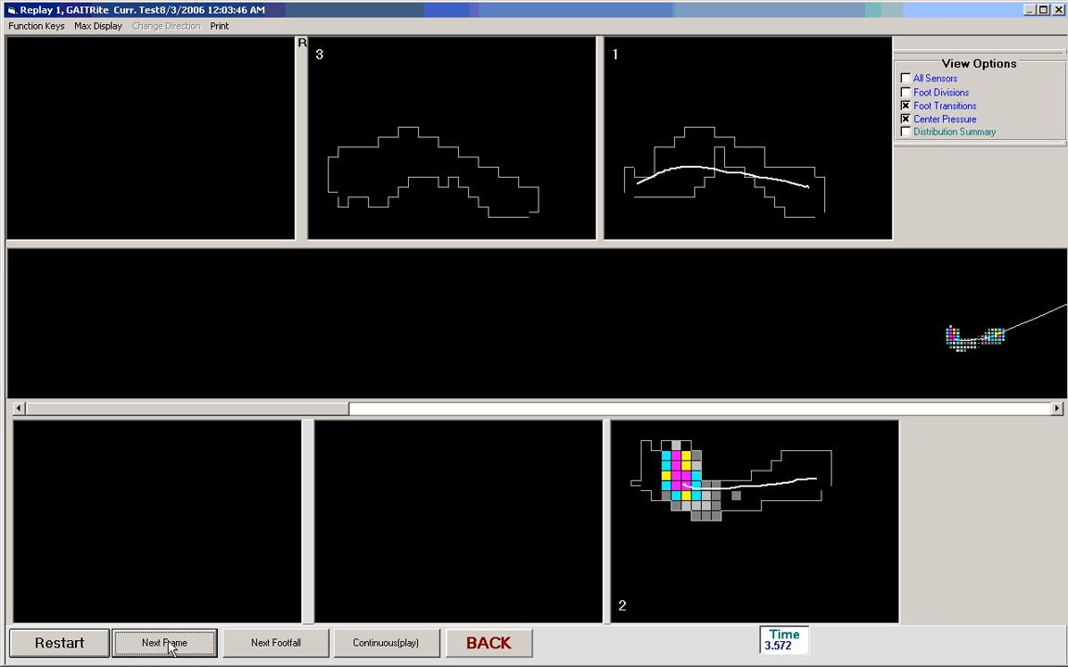
pyautogui.click(163, 641)
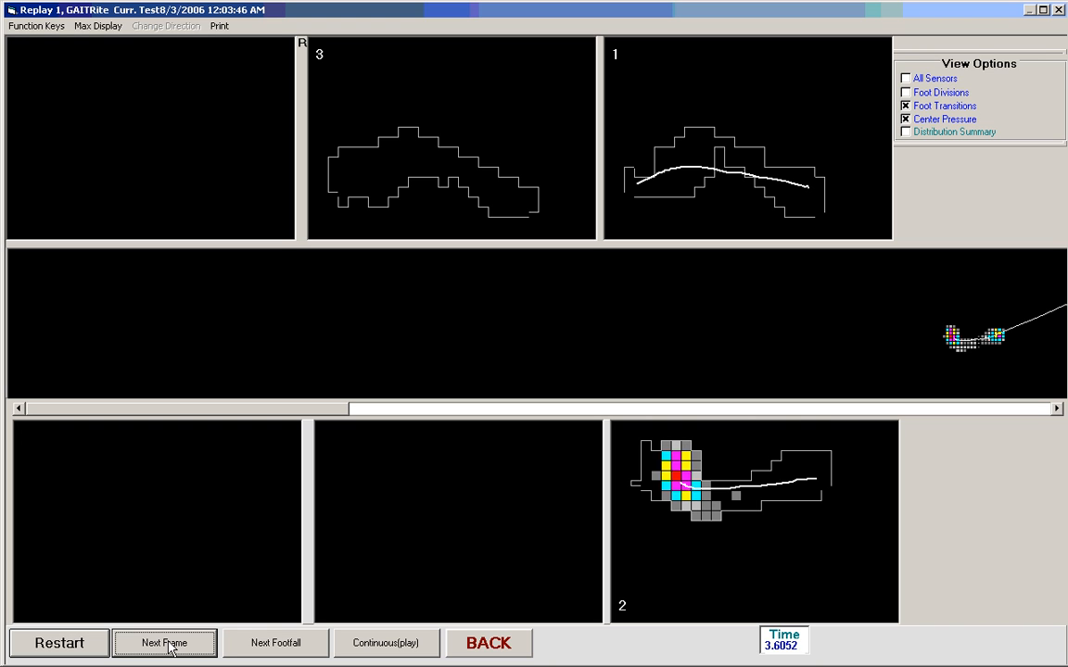
pyautogui.click(163, 641)
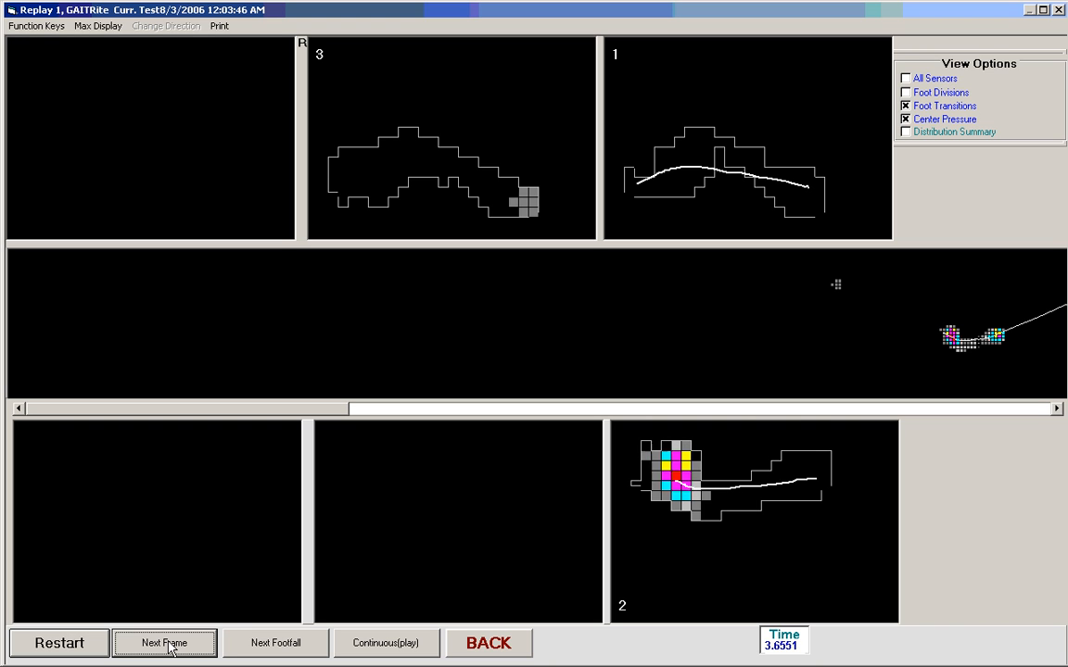
# Step: Step through footfall 3 to about 4.44 s until footfall 4 starts loading
pyautogui.click(163, 643)
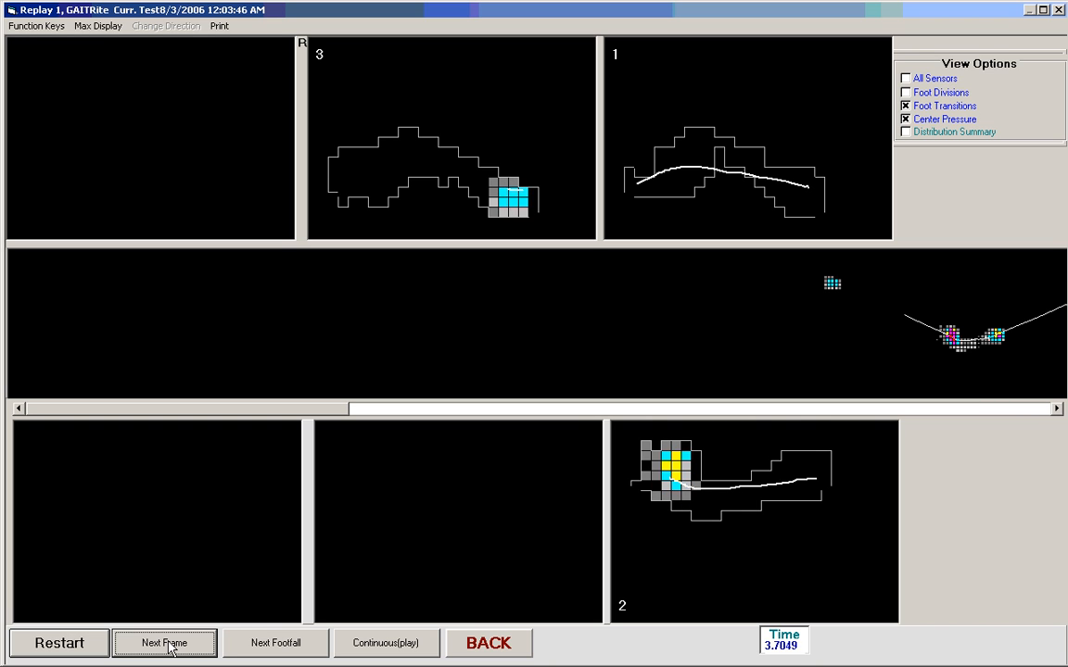
pyautogui.click(163, 641)
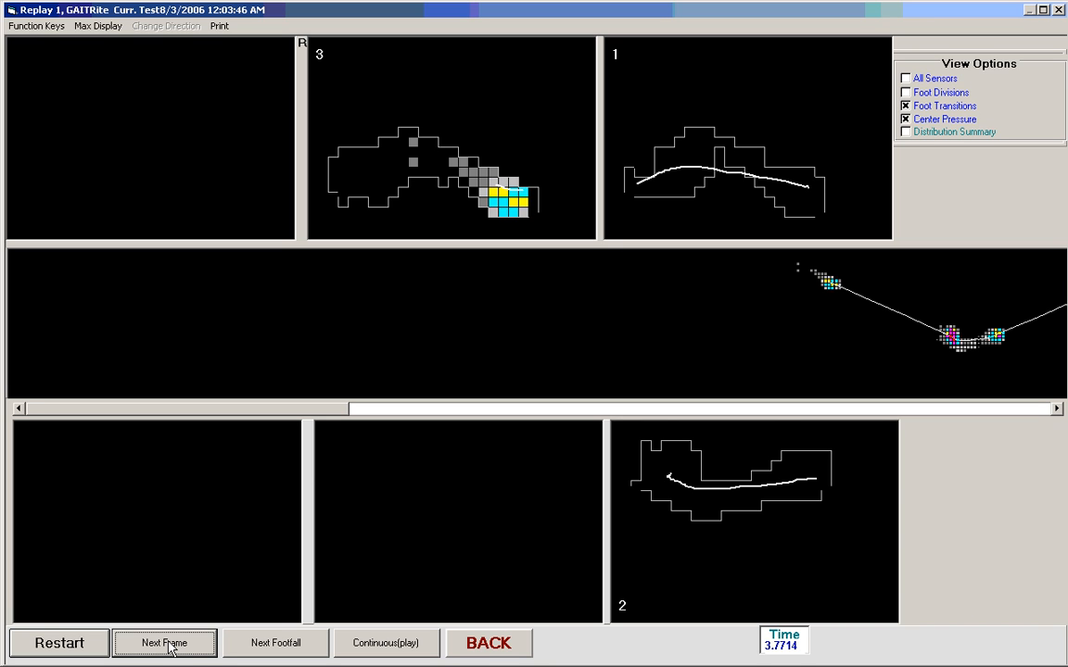
pyautogui.click(163, 641)
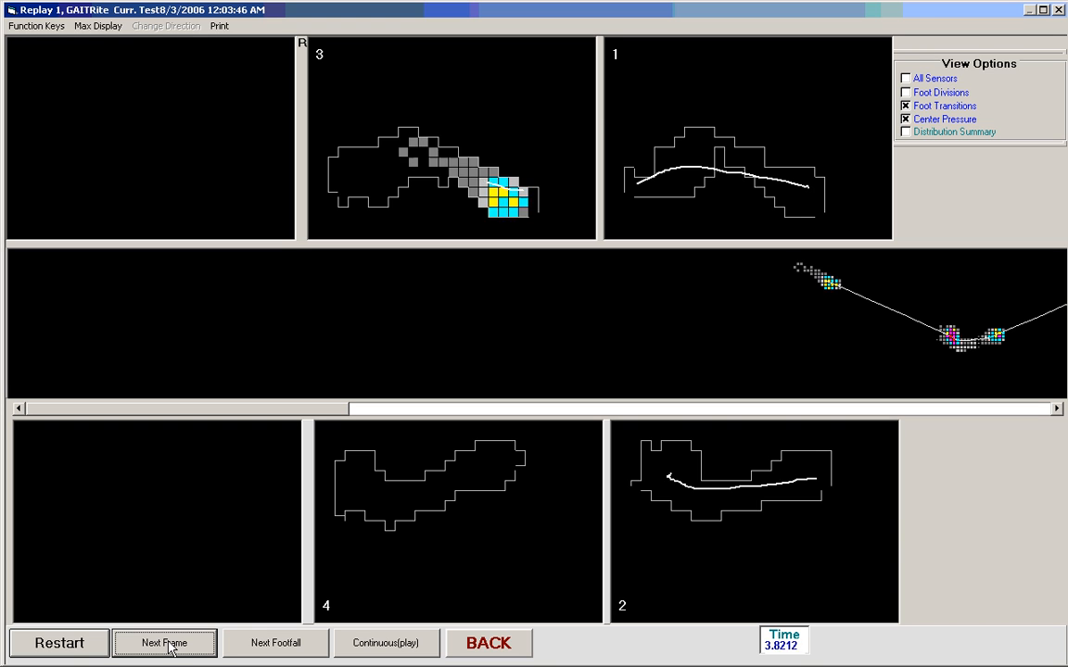
pyautogui.click(164, 642)
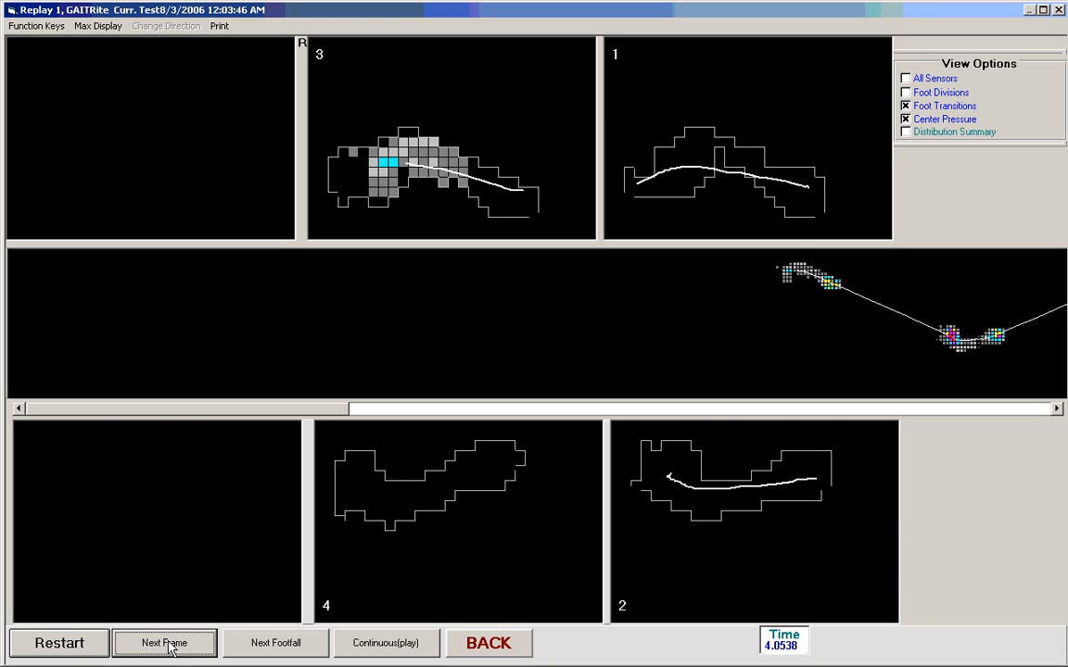
pyautogui.click(164, 643)
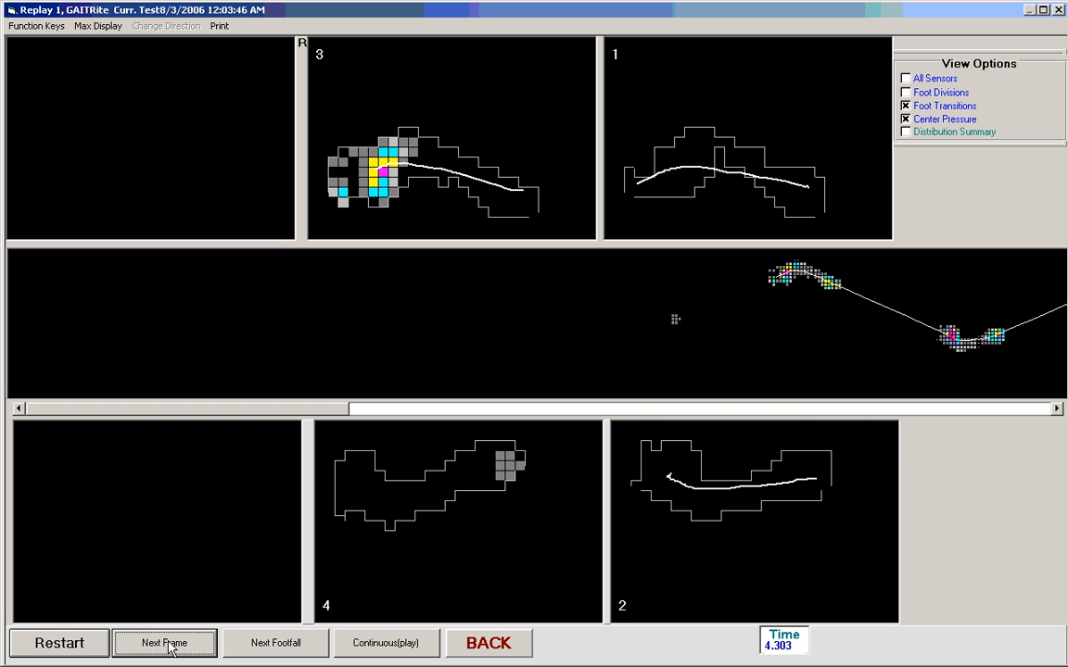
pyautogui.click(163, 644)
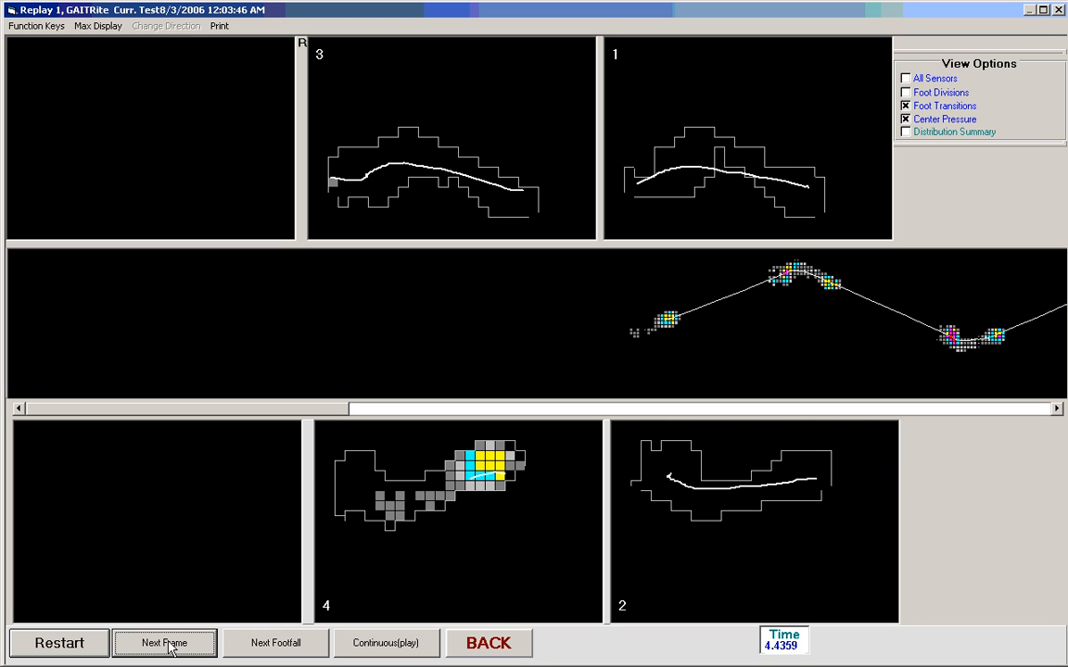
# Step: Step frames through footfall 4 until footfall 5 loads, ending back on the main test screen
pyautogui.click(163, 643)
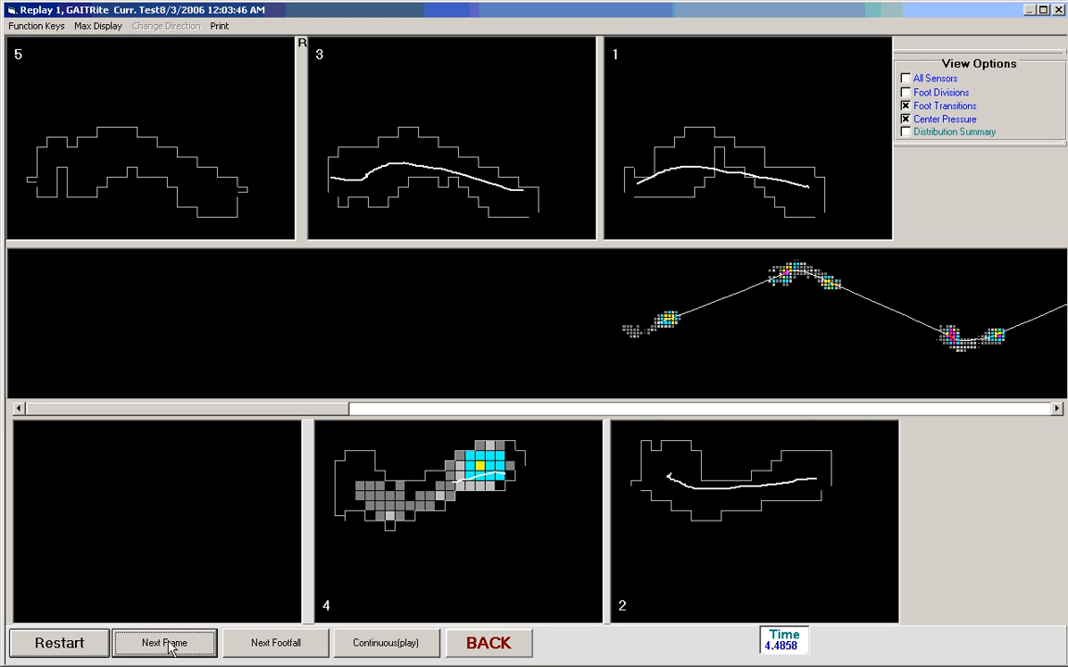
pyautogui.click(164, 641)
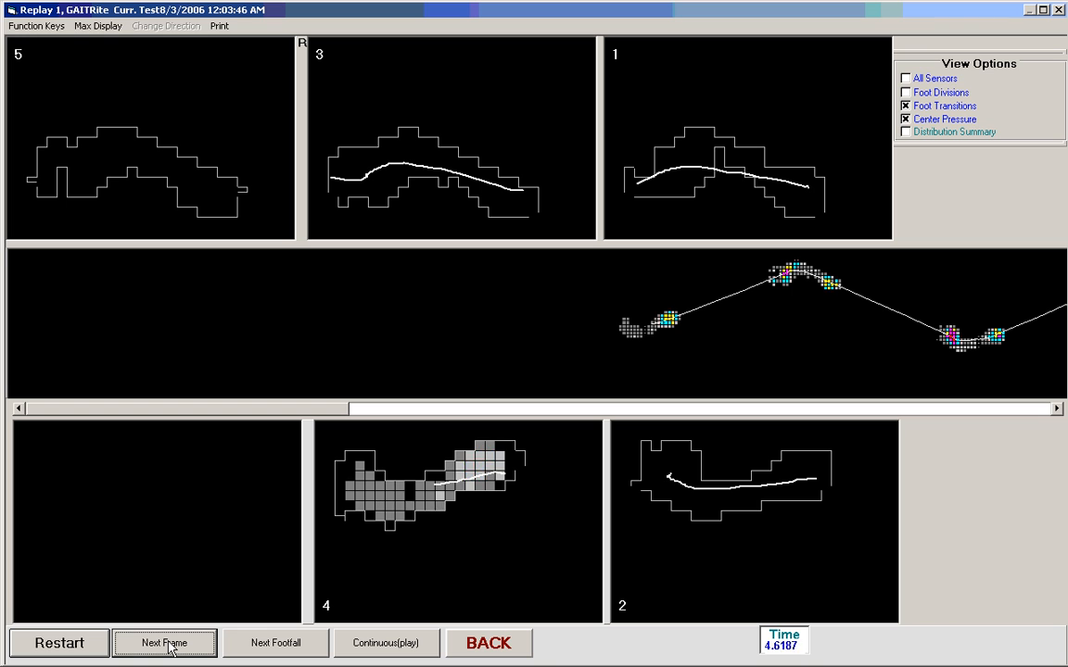
pyautogui.click(163, 641)
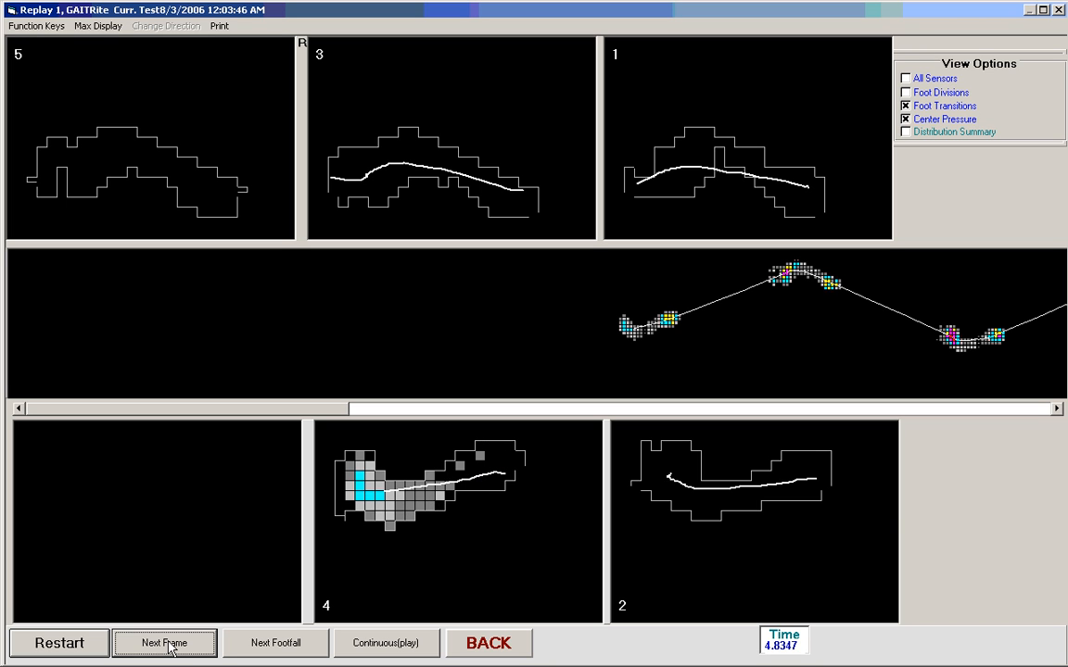
pyautogui.click(163, 642)
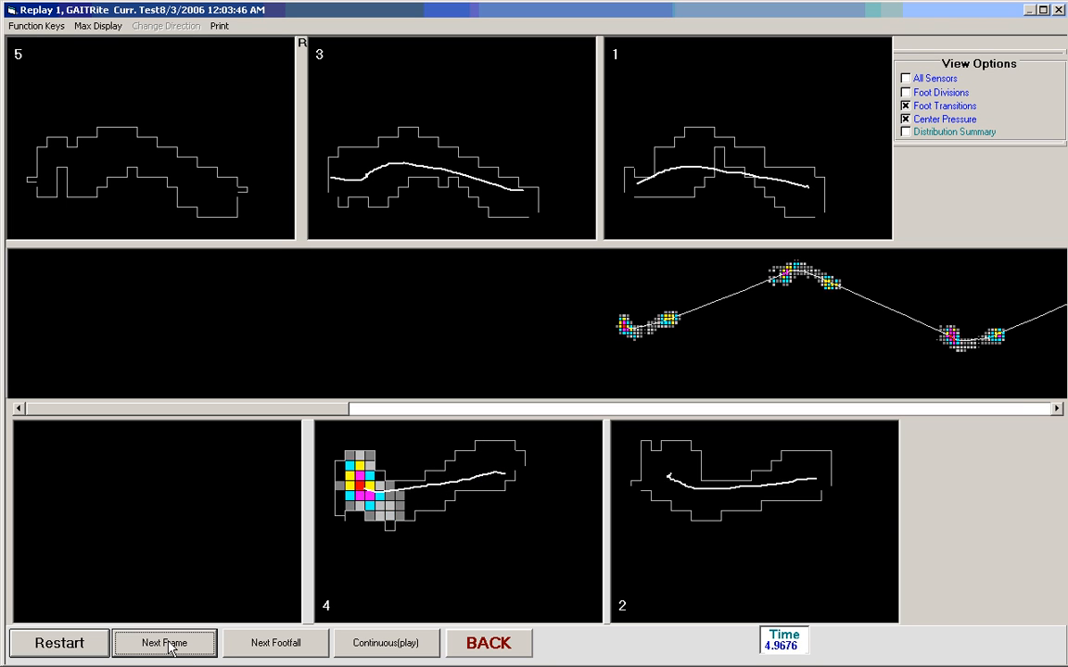
pyautogui.click(163, 643)
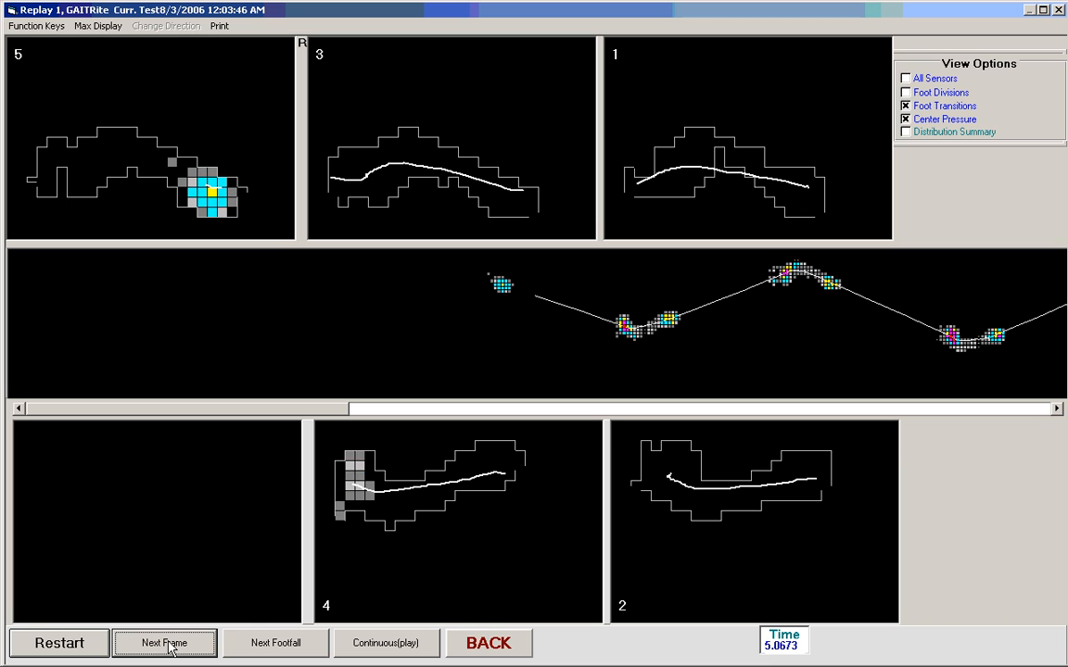
pyautogui.click(163, 642)
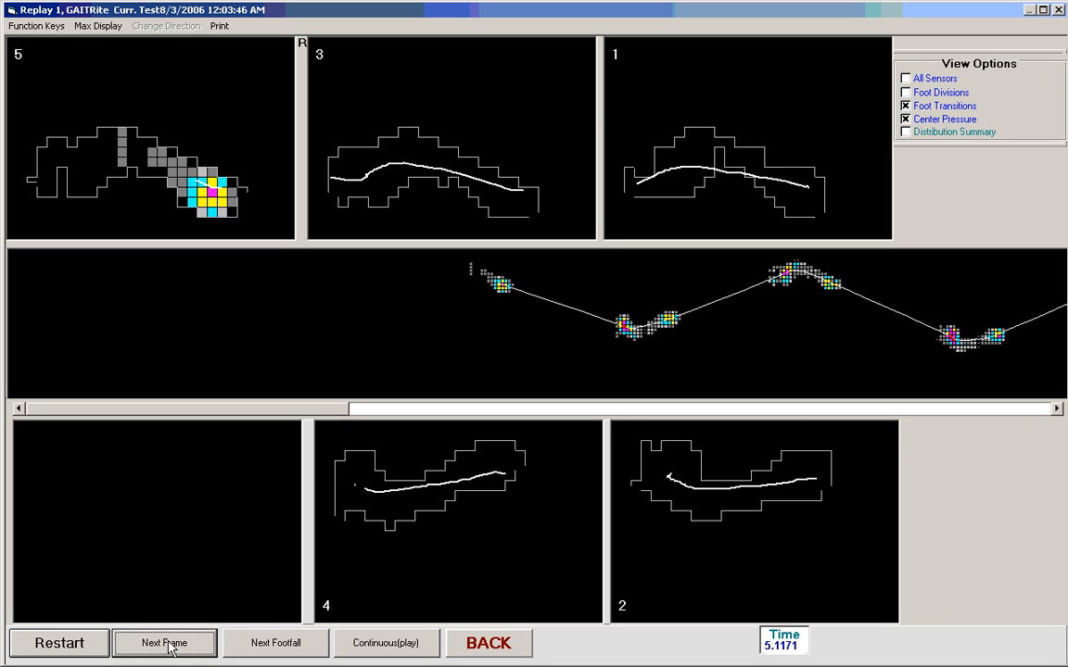
pyautogui.click(489, 644)
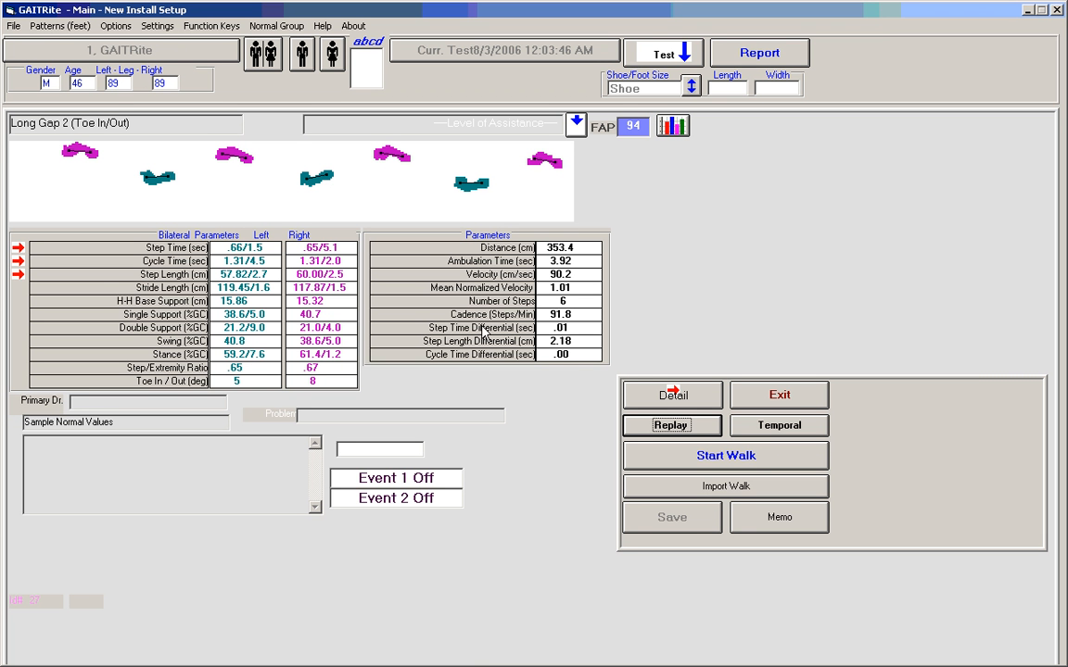
pyautogui.moveTo(385, 393)
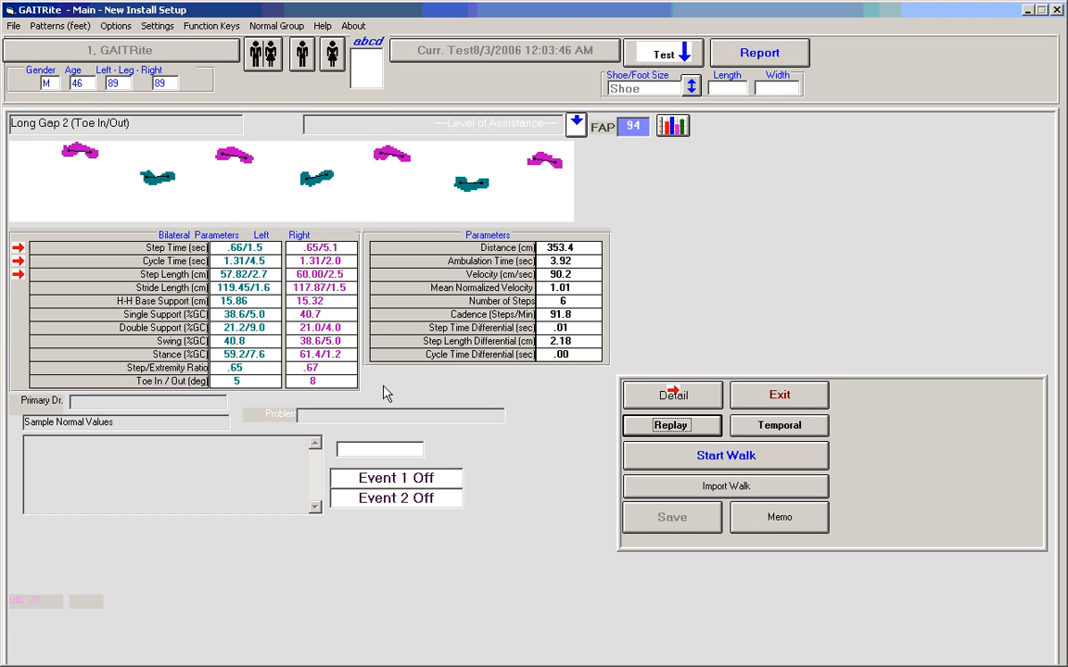
pyautogui.moveTo(526, 350)
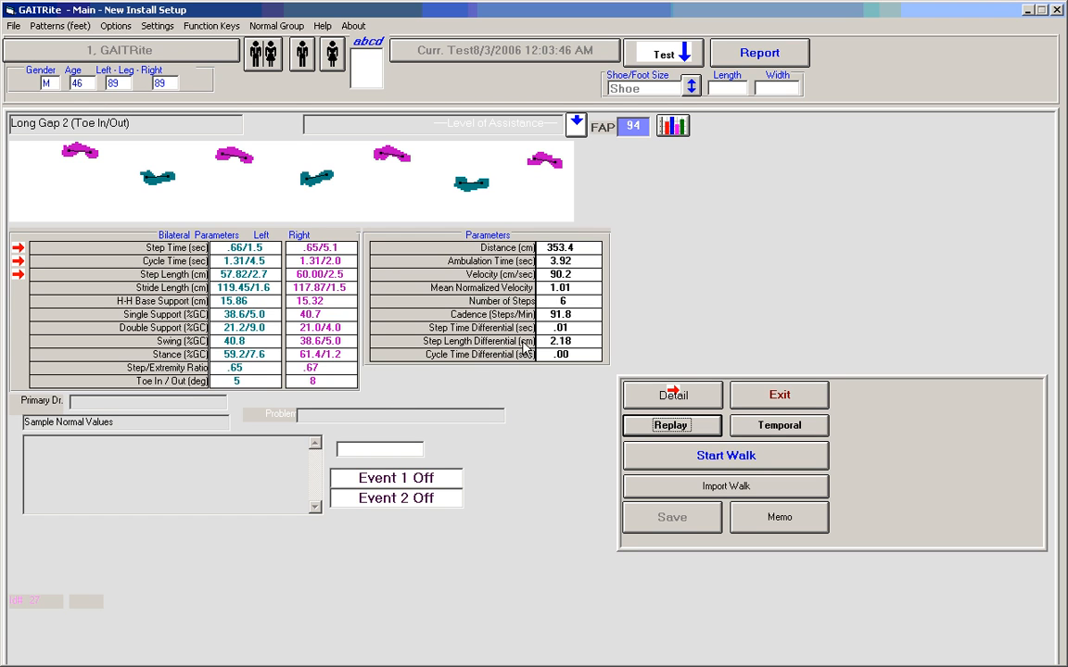
pyautogui.moveTo(397, 324)
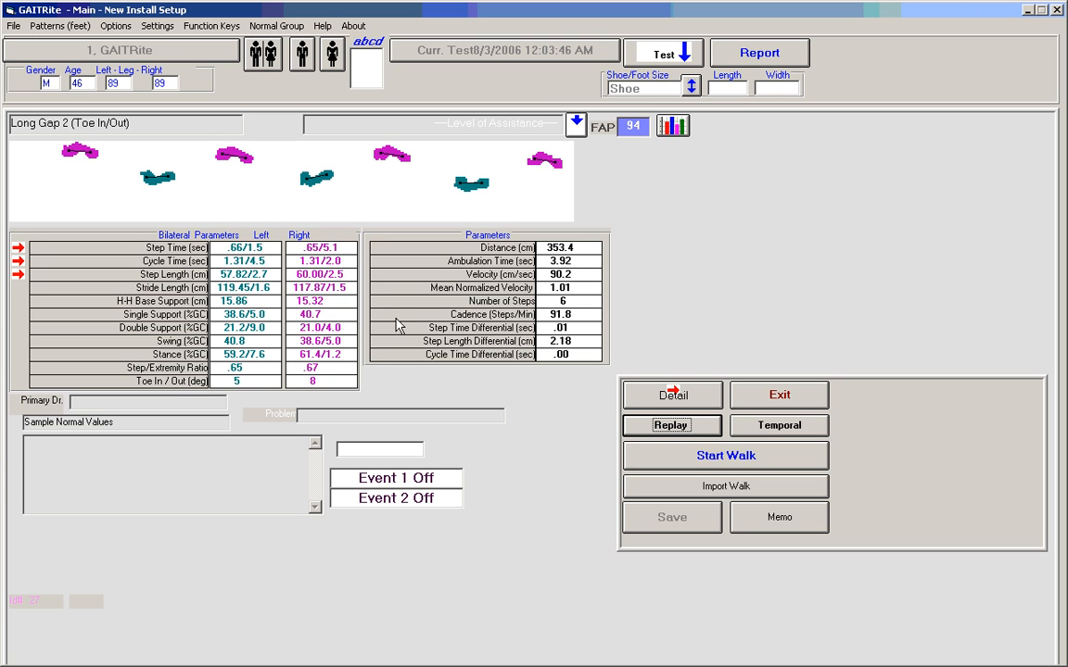
pyautogui.moveTo(352, 300)
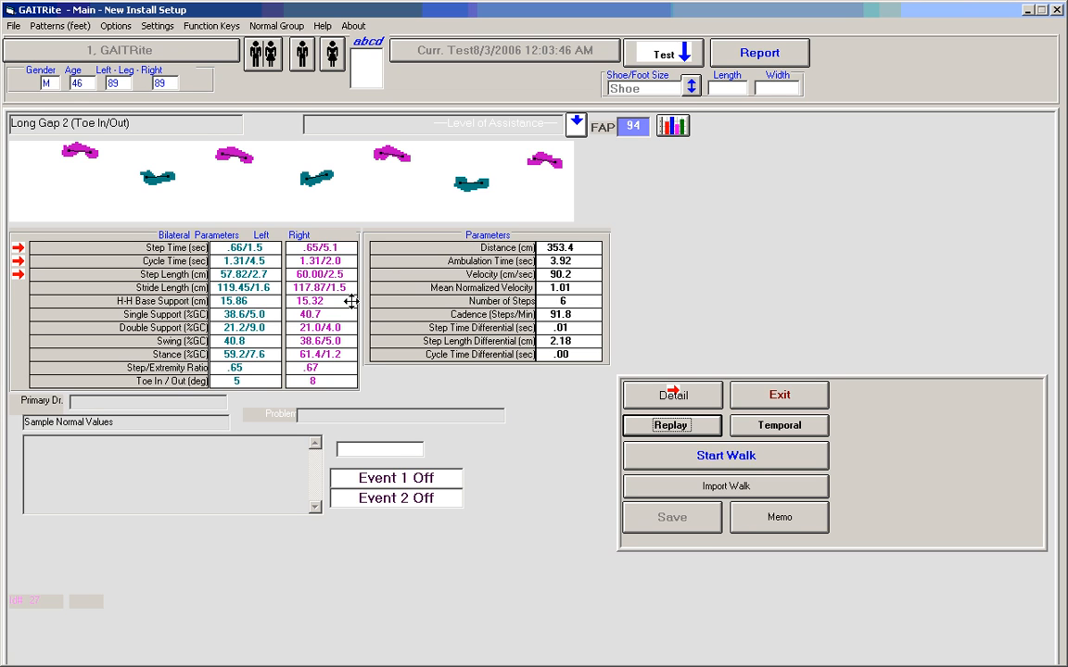
pyautogui.moveTo(277, 287)
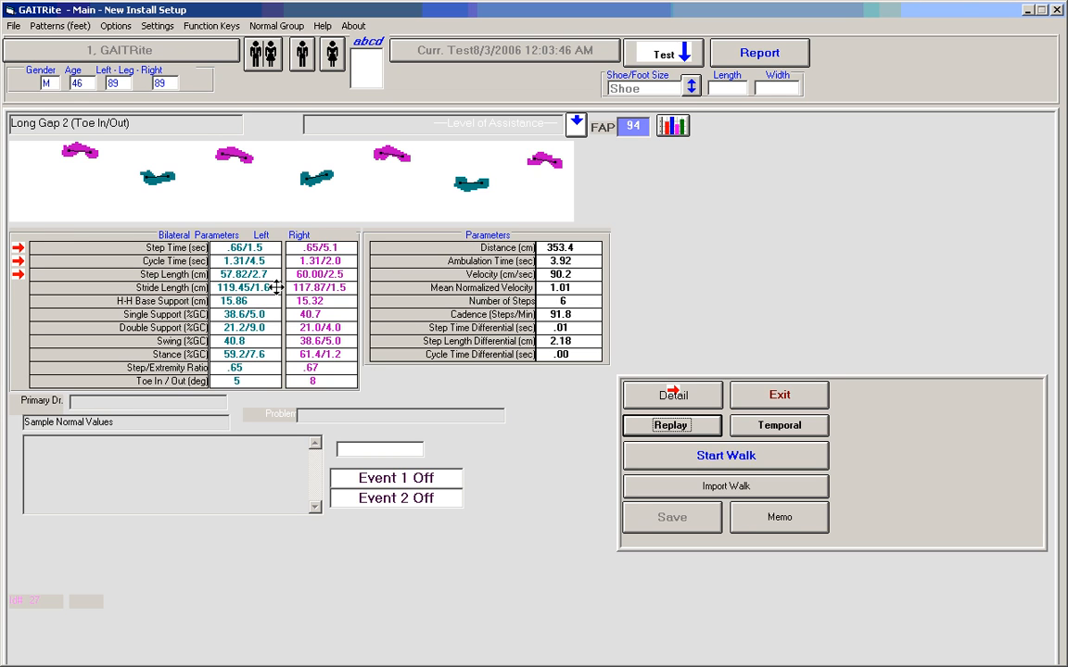